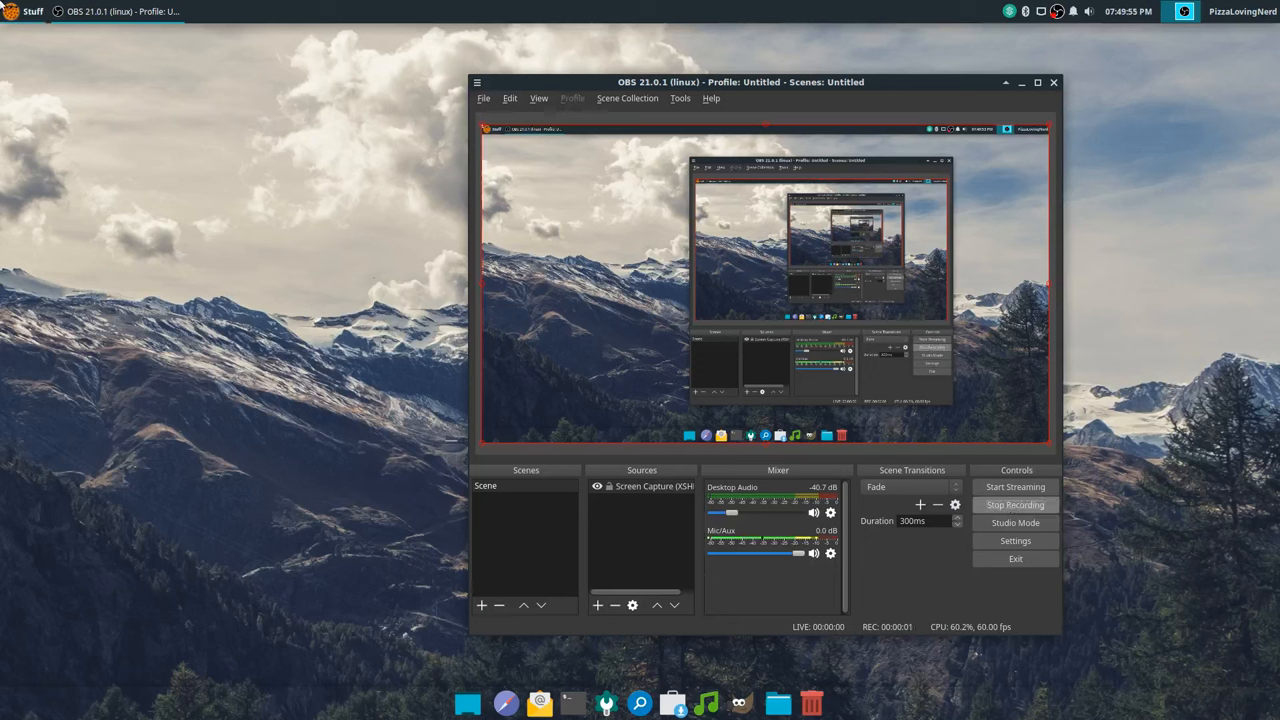
- Open the Stuff launcher menu and hover over the Windows Applications category
{"action": "left_click", "coordinate": [33, 14]}
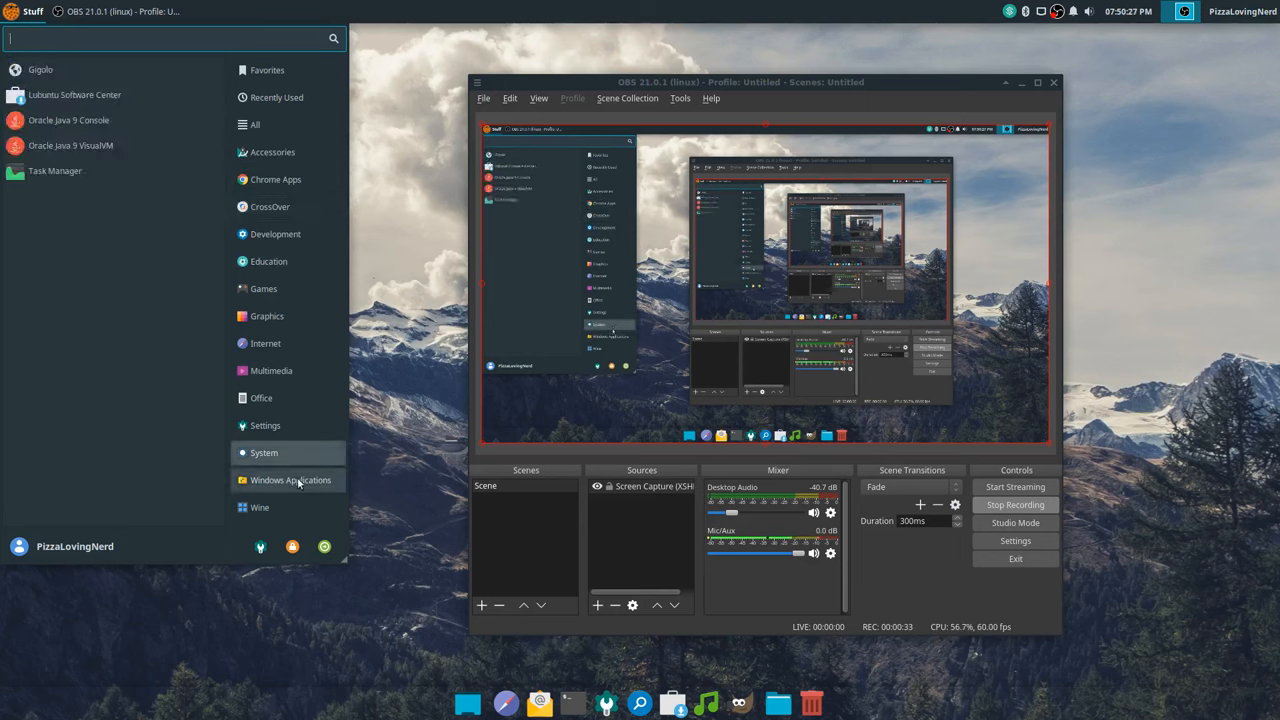
- Launch Paint.NET and browse its Effects, Adjustments and File menus
{"action": "left_click", "coordinate": [78, 71]}
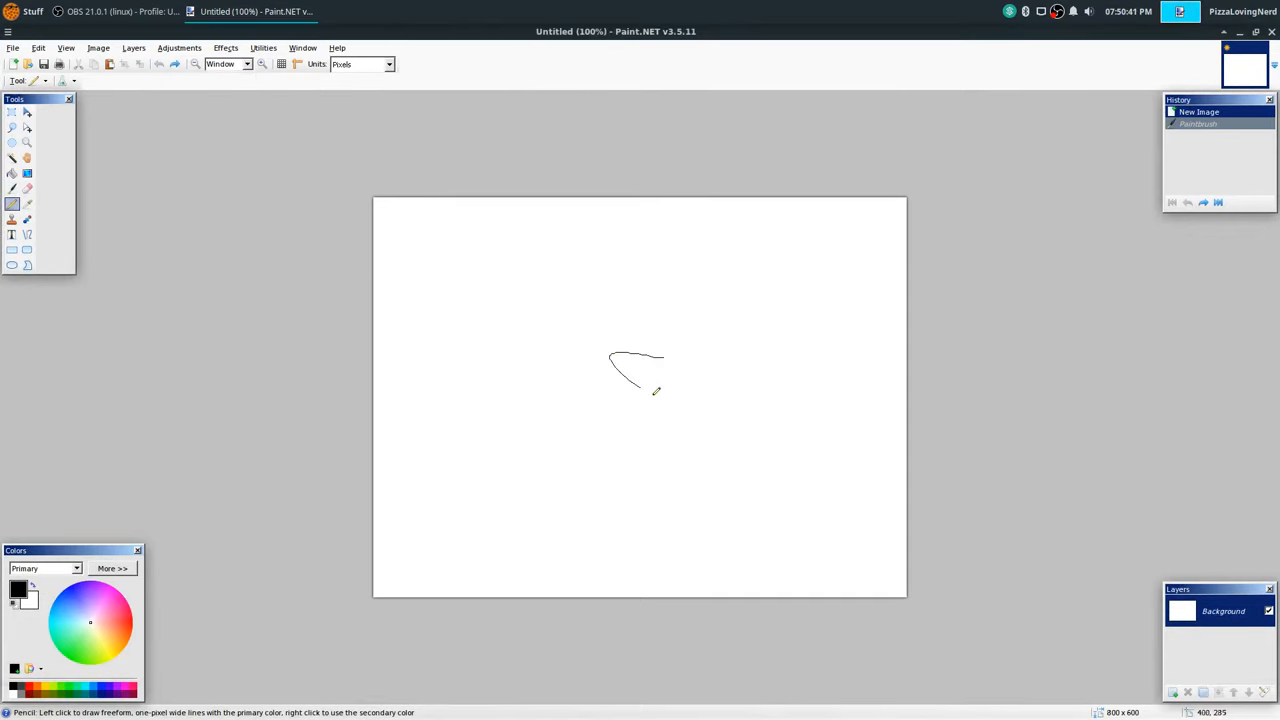
{"action": "left_click", "coordinate": [224, 47]}
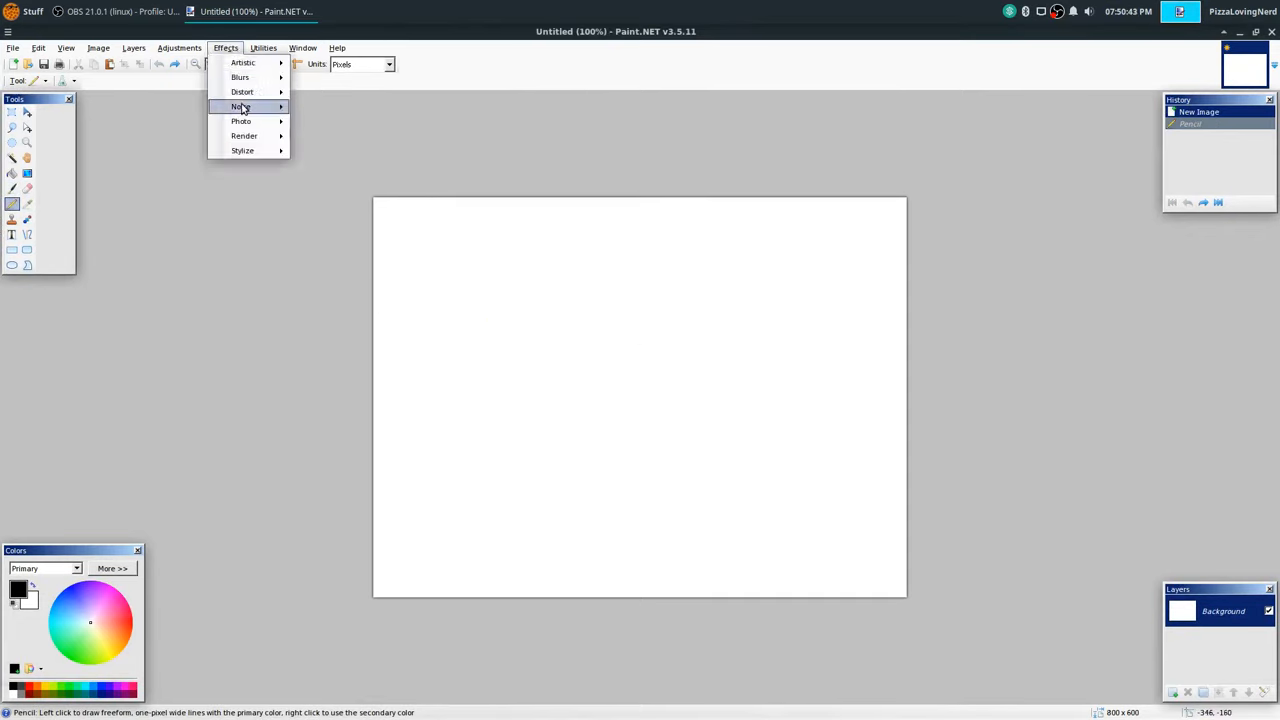
{"action": "mouse_move", "coordinate": [244, 135]}
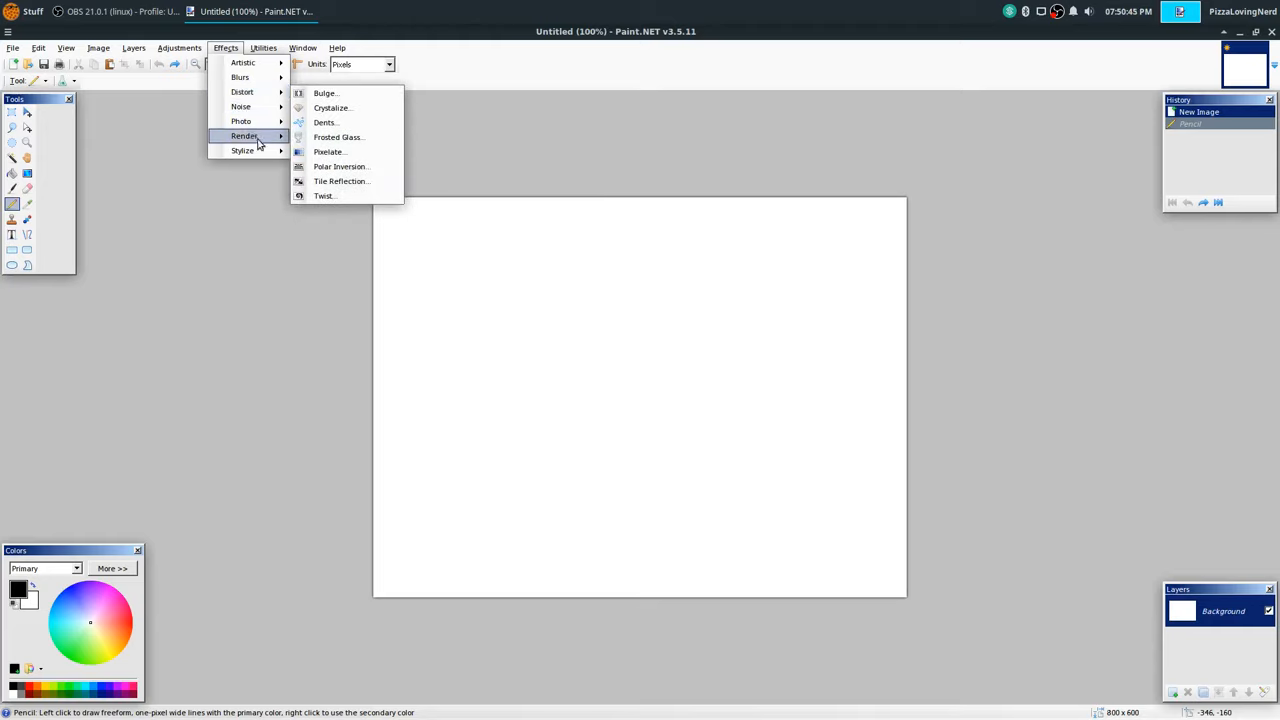
{"action": "left_click", "coordinate": [187, 47]}
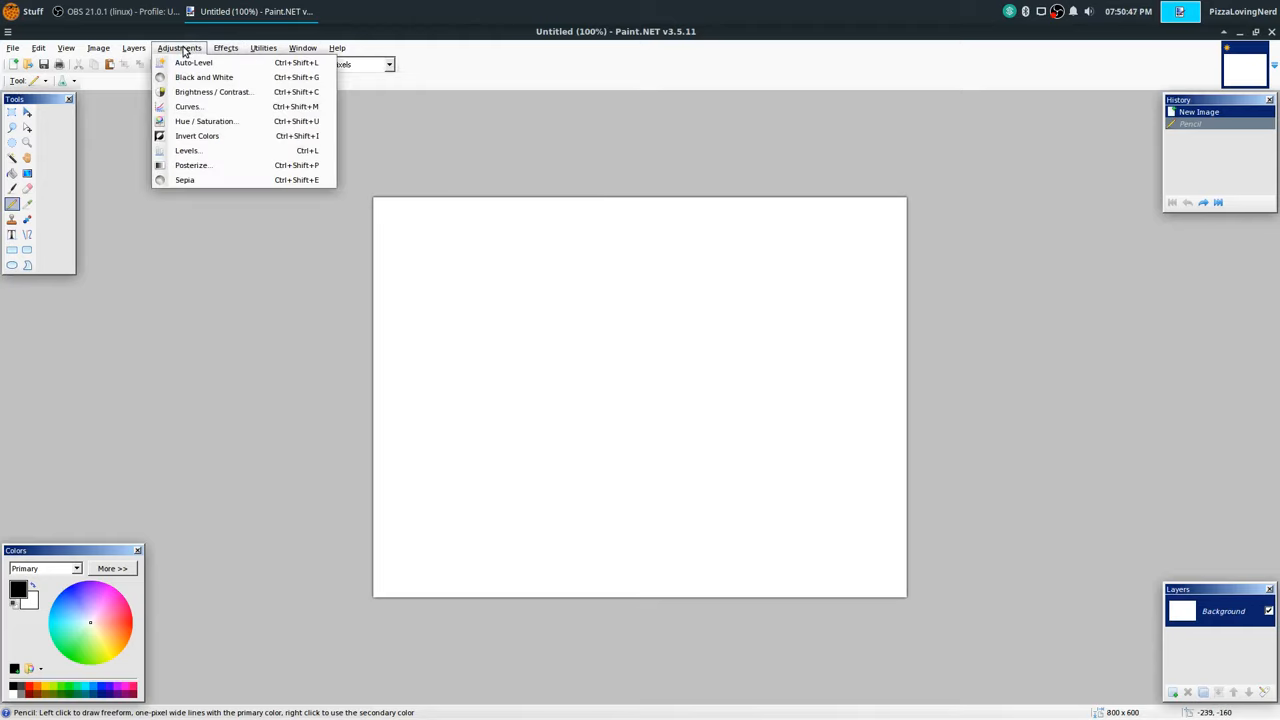
{"action": "left_click", "coordinate": [13, 47]}
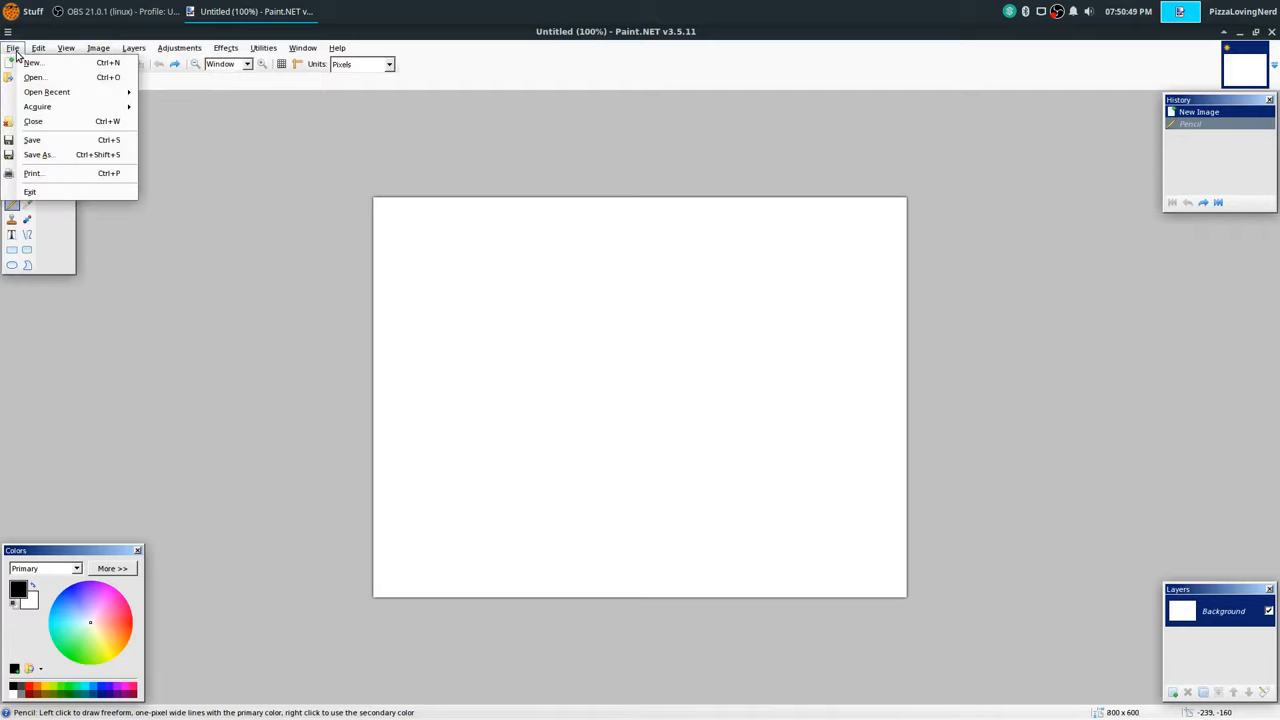
- Undo the test gradient and draw an orange-to-red radial gradient from the canvas centre
{"action": "left_click_drag", "start_coordinate": [516, 330], "coordinate": [860, 487]}
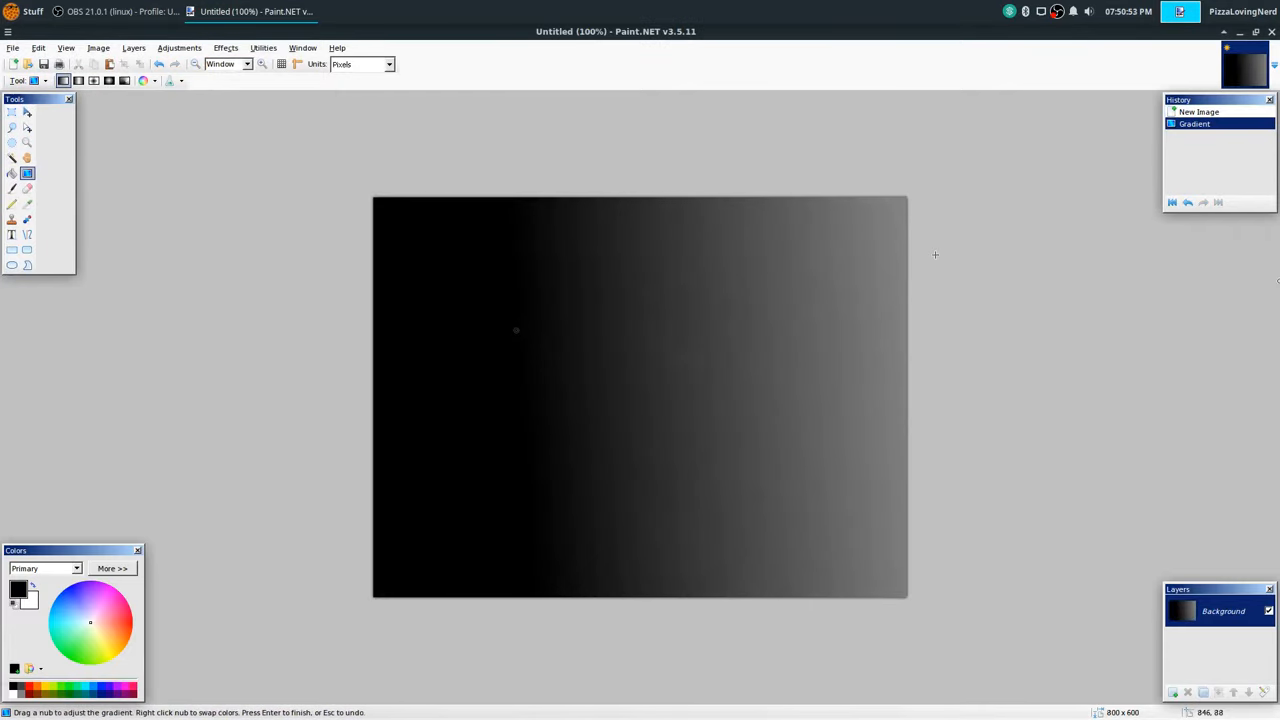
{"action": "left_click_drag", "start_coordinate": [516, 330], "coordinate": [1201, 385]}
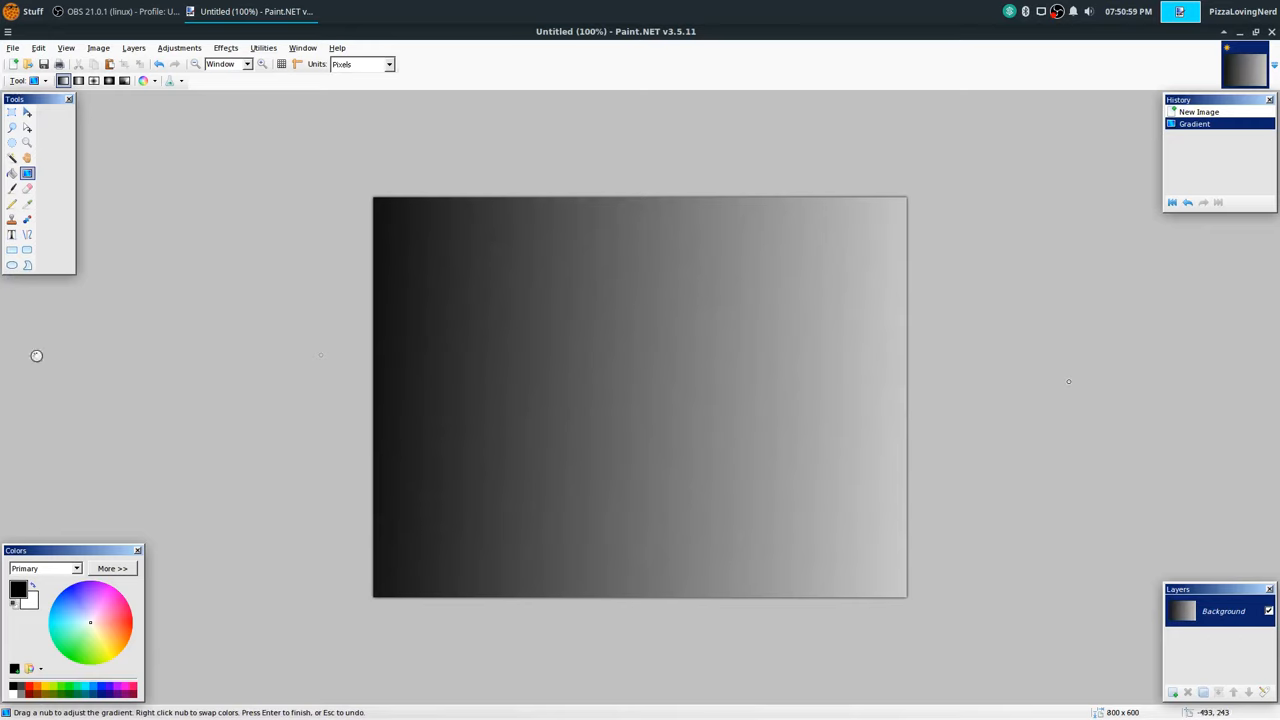
{"action": "key", "text": "ctrl+z"}
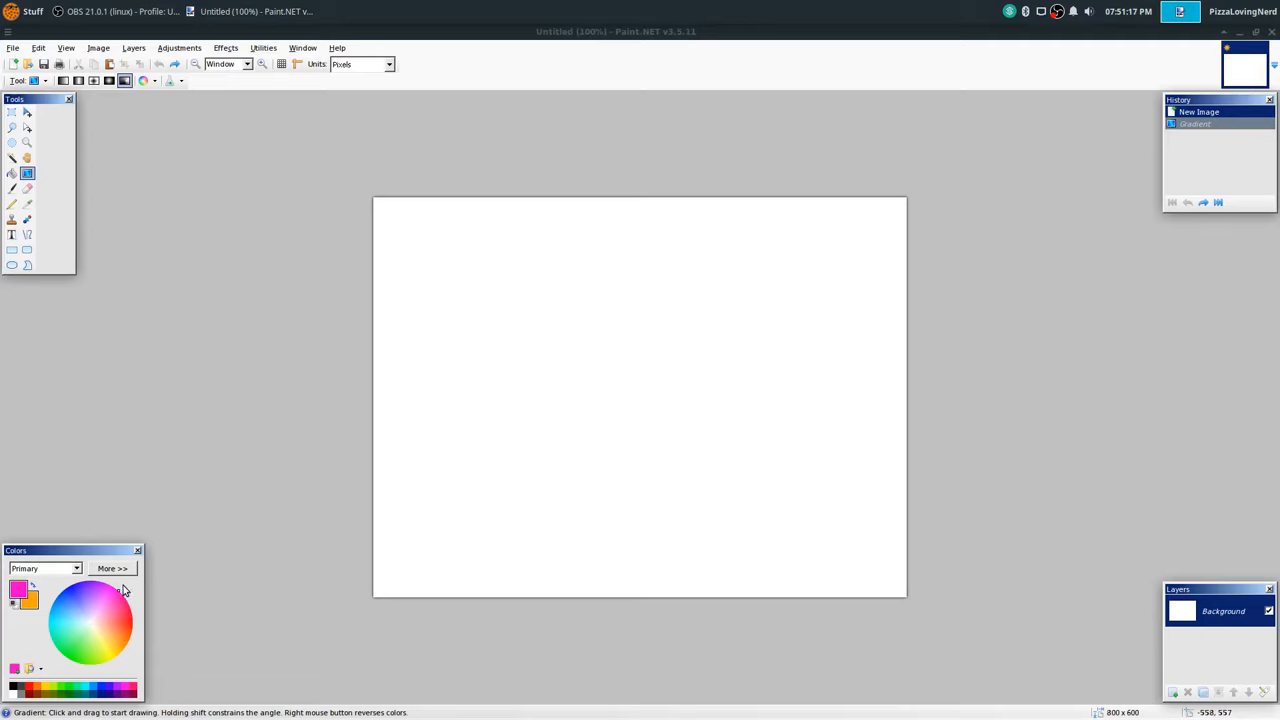
{"action": "mouse_move", "coordinate": [113, 613]}
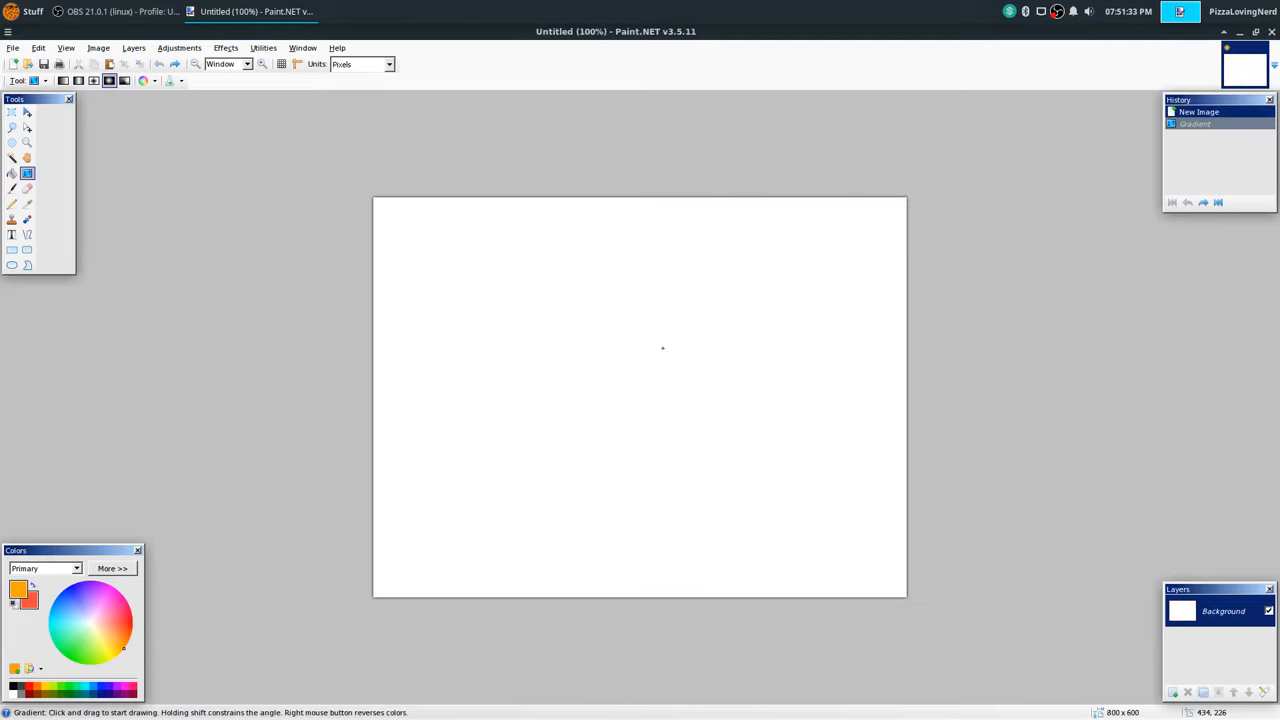
{"action": "left_click_drag", "start_coordinate": [663, 348], "coordinate": [961, 321]}
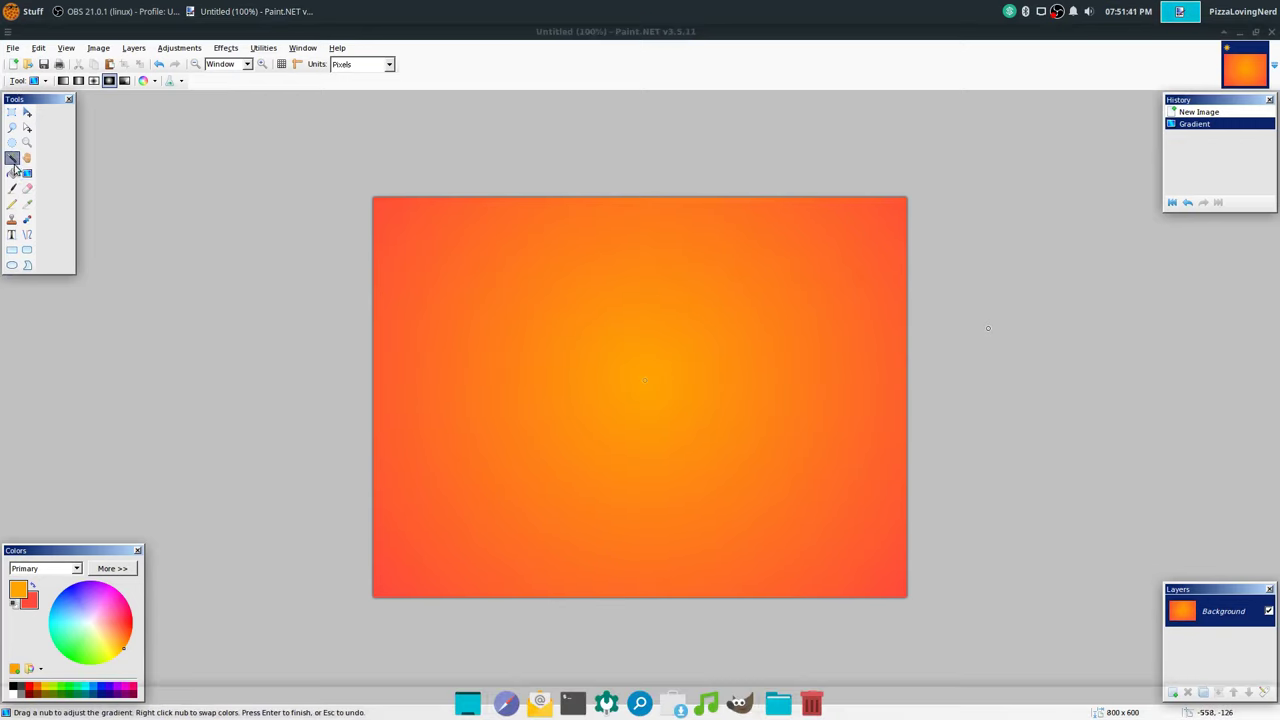
{"action": "left_click", "coordinate": [11, 203]}
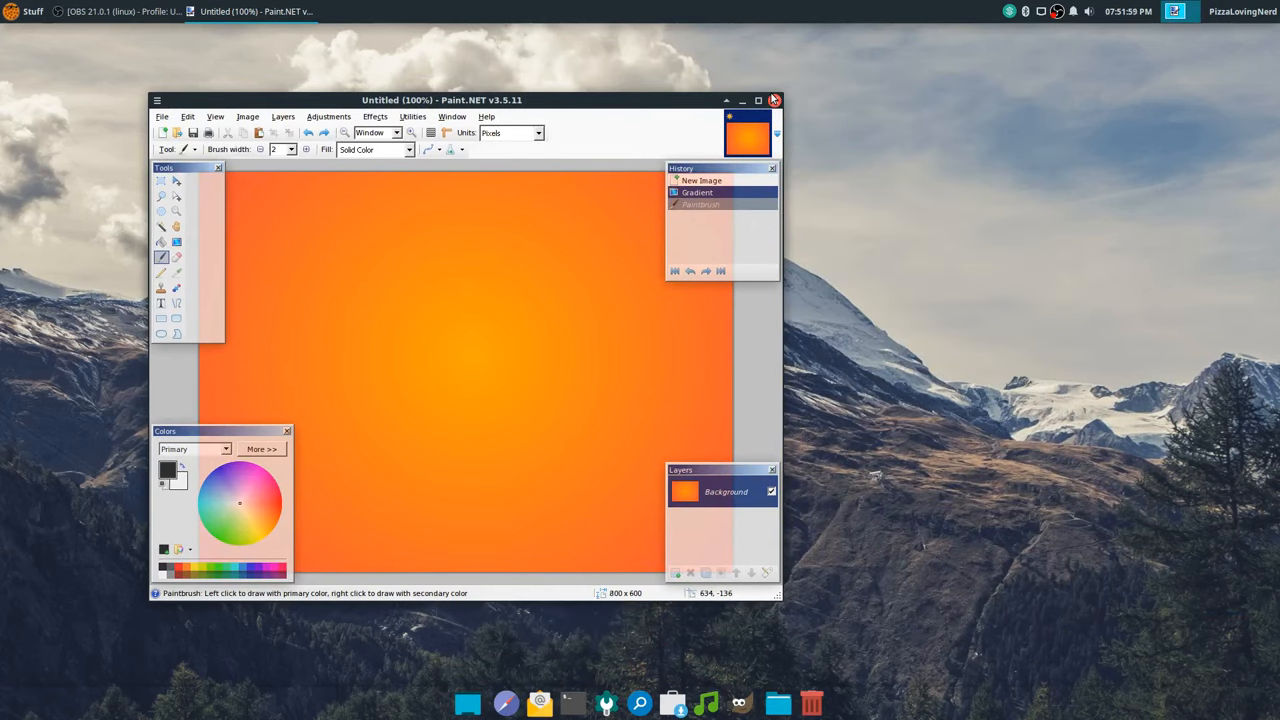
- Close Paint.NET and launch Google Chrome from the 'Chrome' desktop search
{"action": "left_click", "coordinate": [779, 98]}
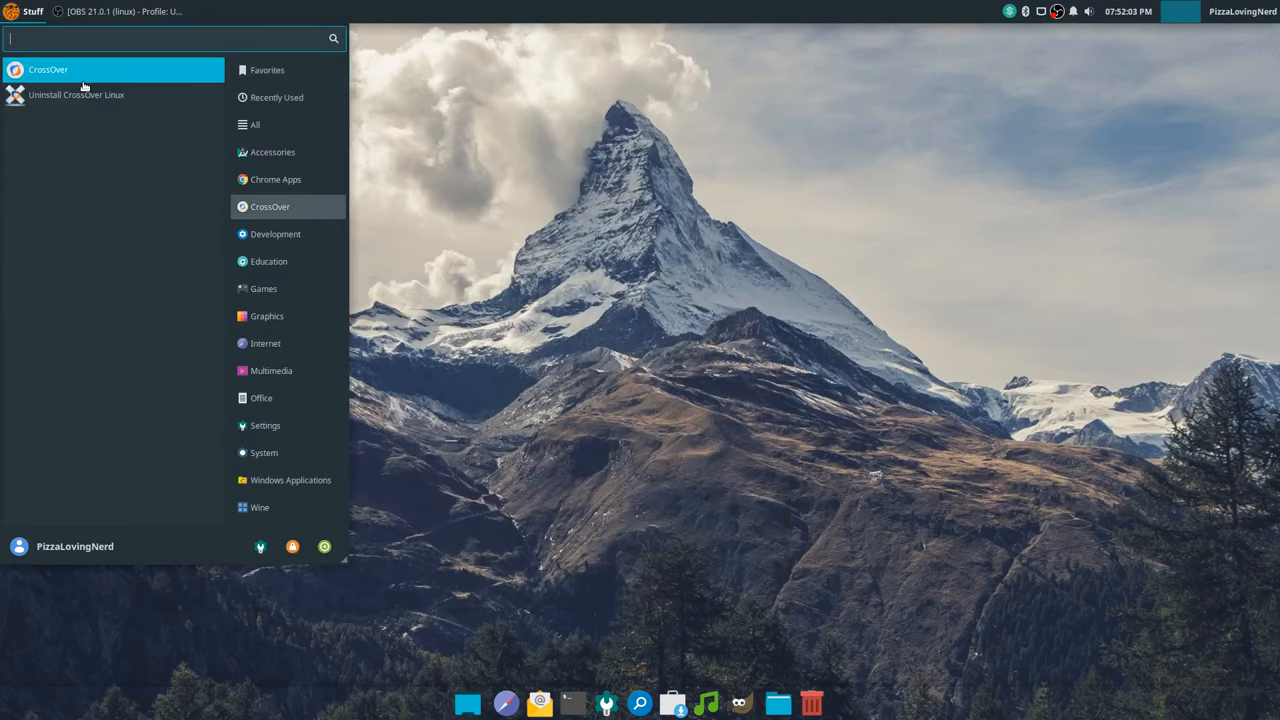
{"action": "mouse_move", "coordinate": [275, 236]}
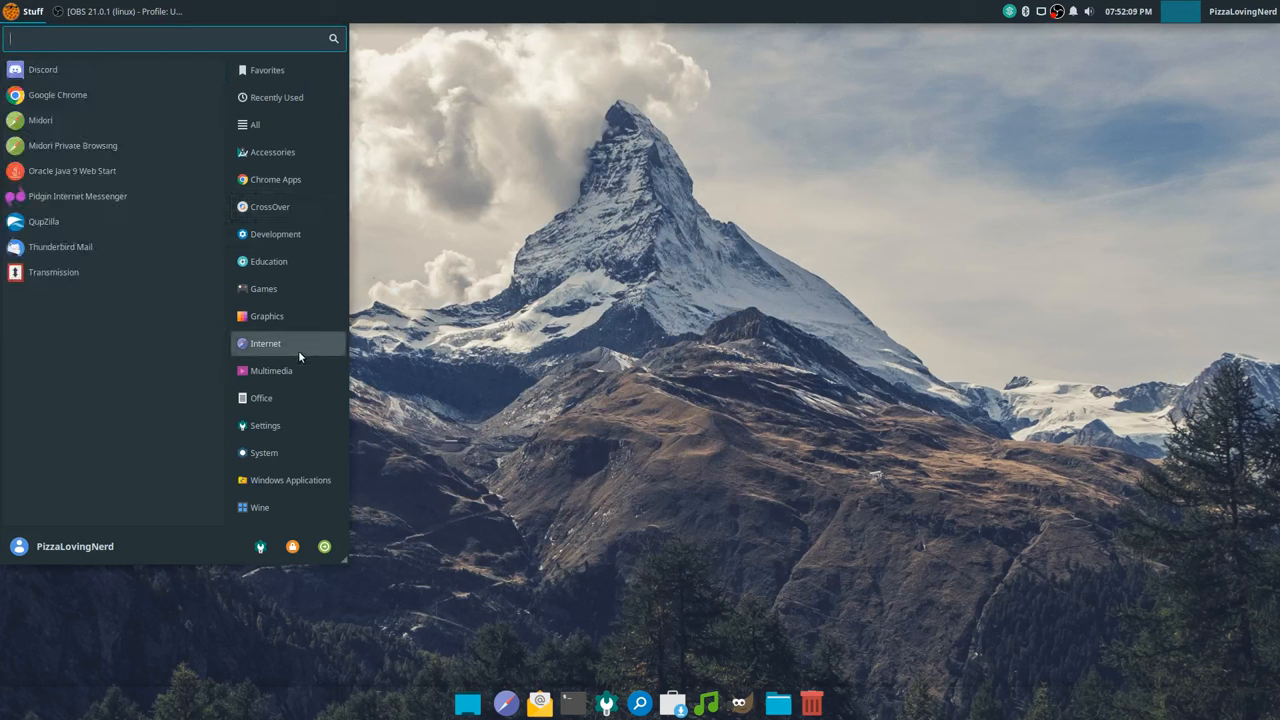
{"action": "mouse_move", "coordinate": [403, 300]}
{"action": "type", "text": "Chrome"}
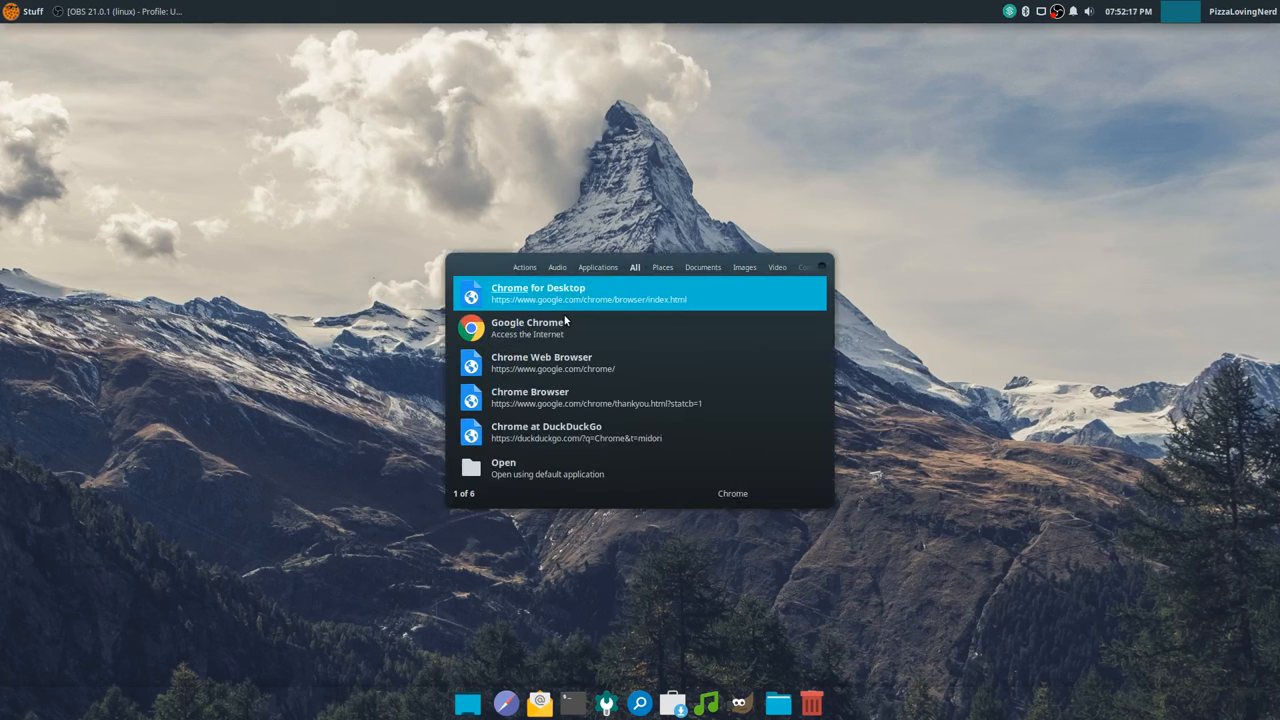
{"action": "left_click", "coordinate": [635, 267]}
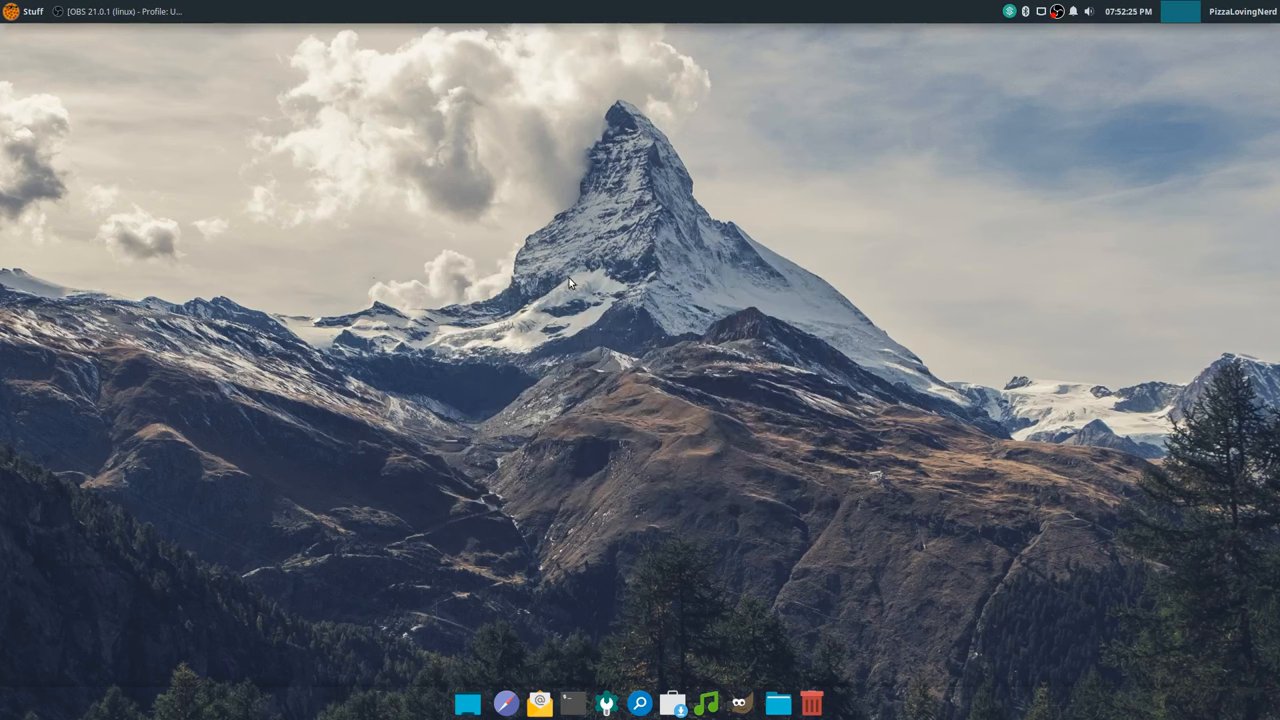
- Bring Chrome forward and scroll through the codeweavers.com CrossOver Linux page
{"action": "left_click", "coordinate": [504, 703]}
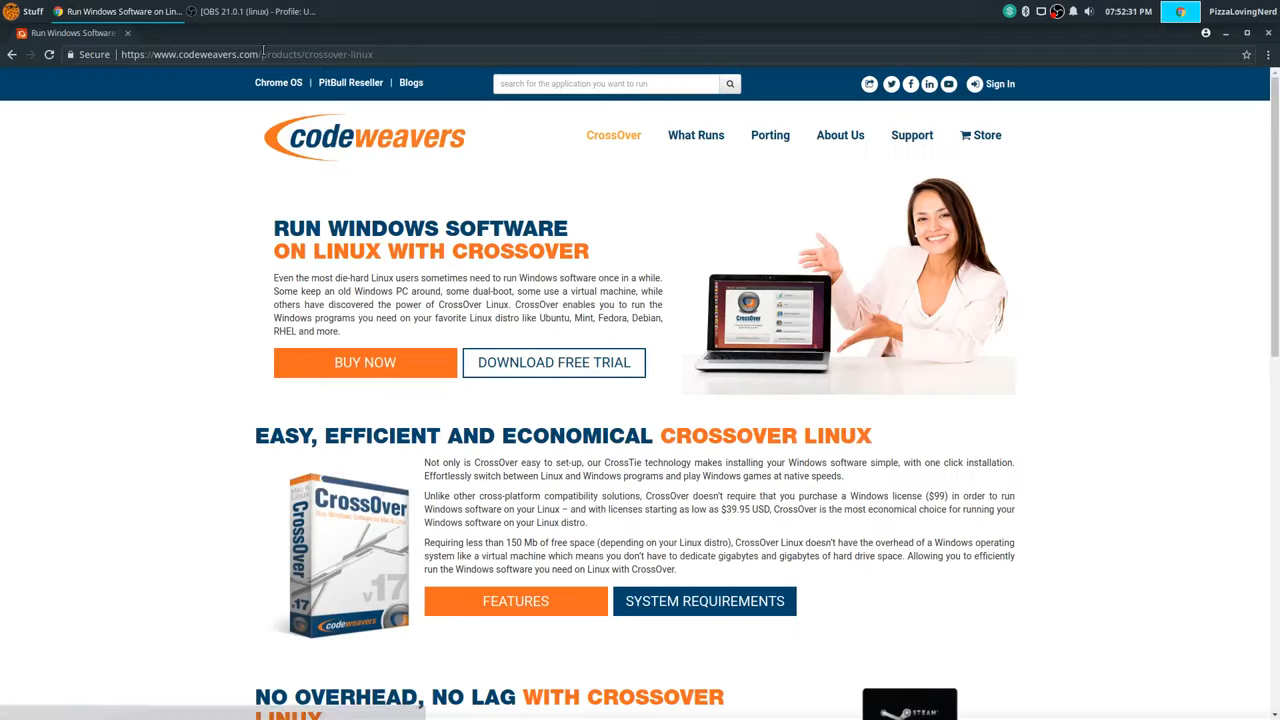
{"action": "scroll", "scroll_direction": "down", "scroll_amount": 3}
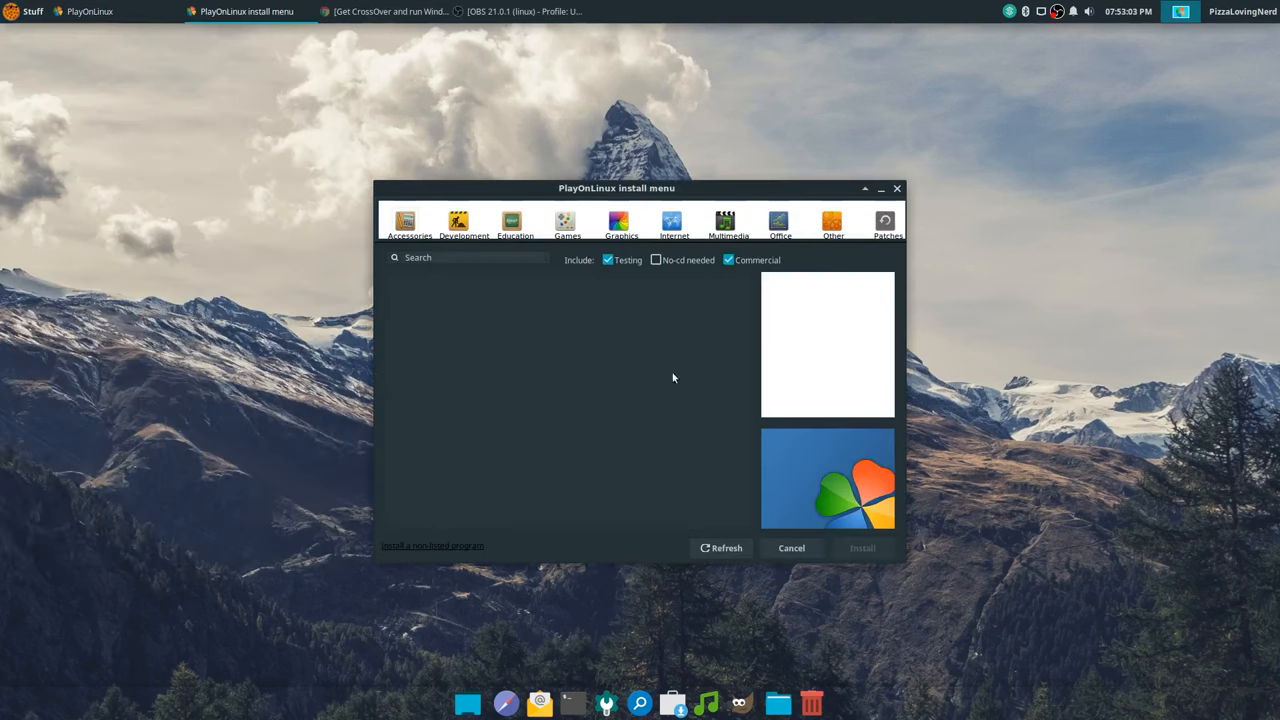
- Cancel the PlayOnLinux install menu and wait while PlayOnLinux refreshes
{"action": "left_click", "coordinate": [566, 220]}
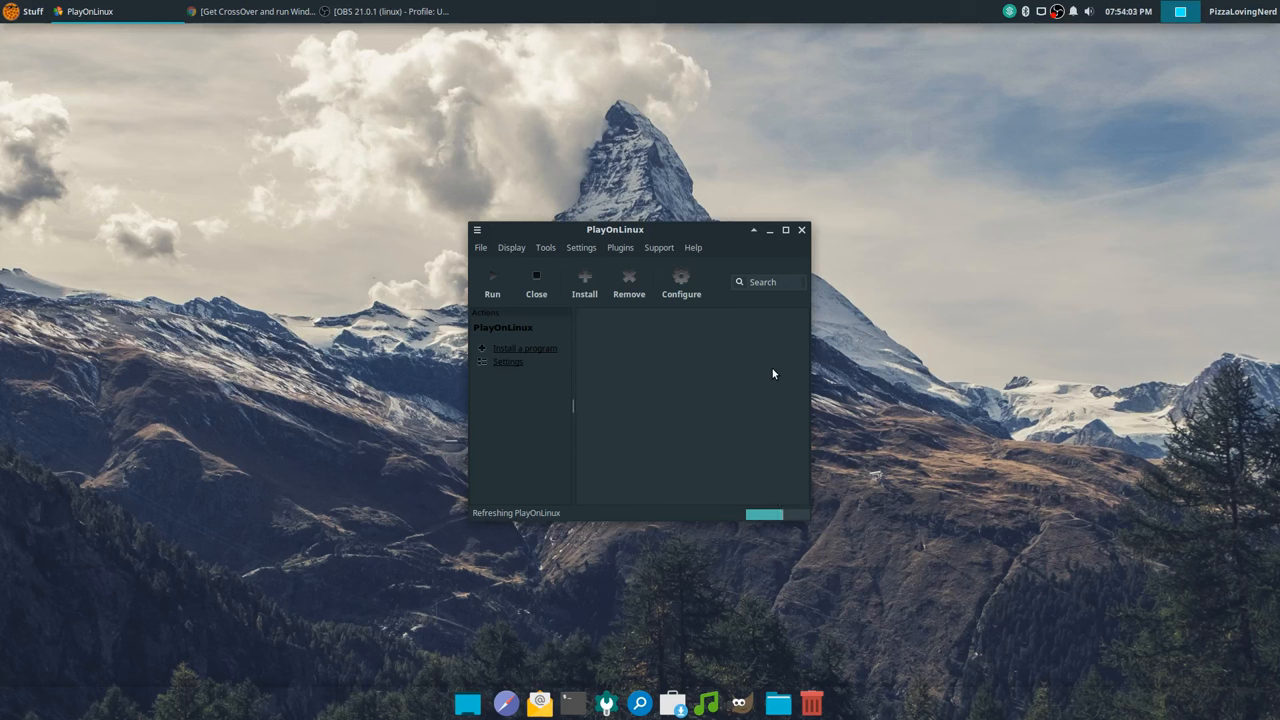
{"action": "mouse_move", "coordinate": [588, 82]}
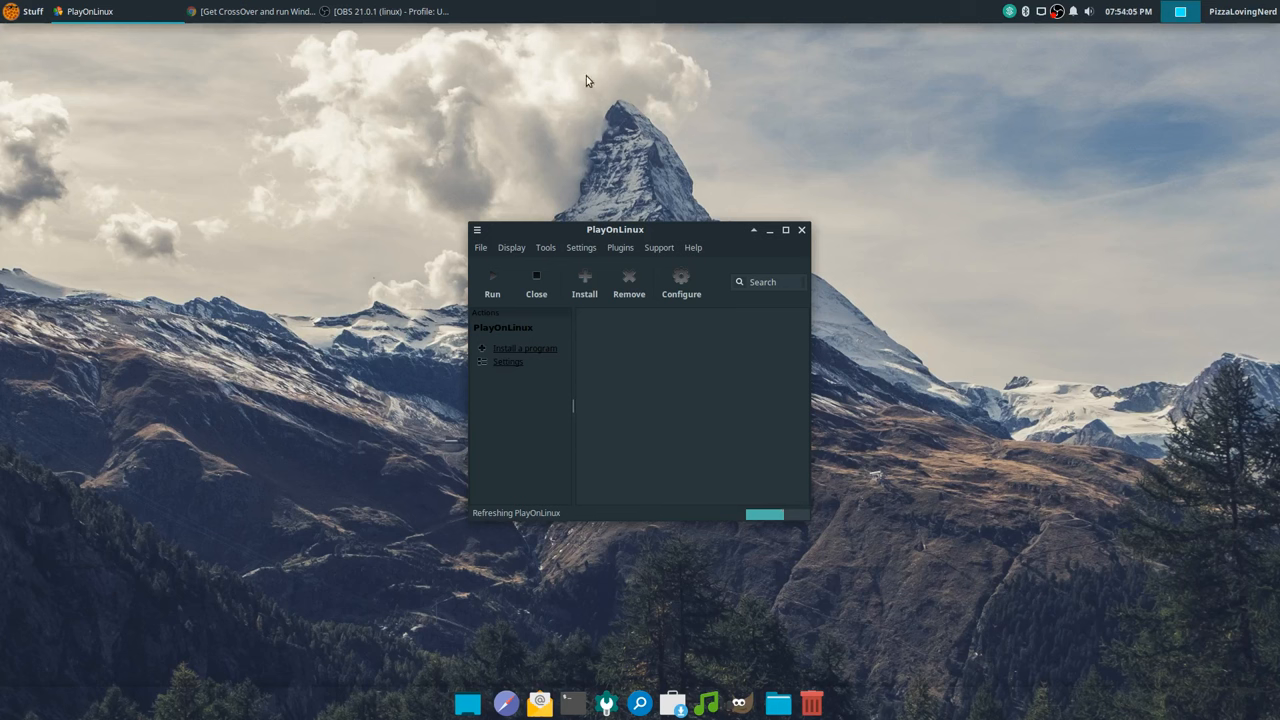
- Open CrossOver from the taskbar to view the installed programs, including Paint.NET
{"action": "left_click", "coordinate": [33, 13]}
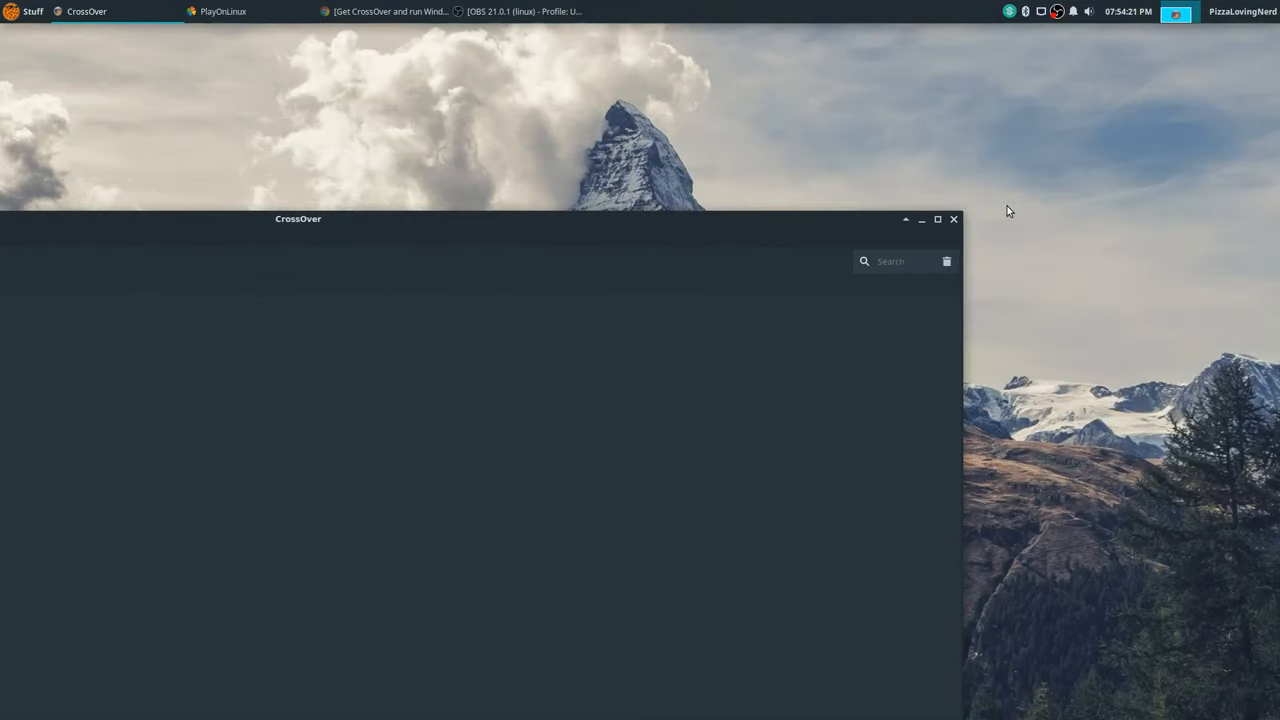
{"action": "mouse_move", "coordinate": [963, 215]}
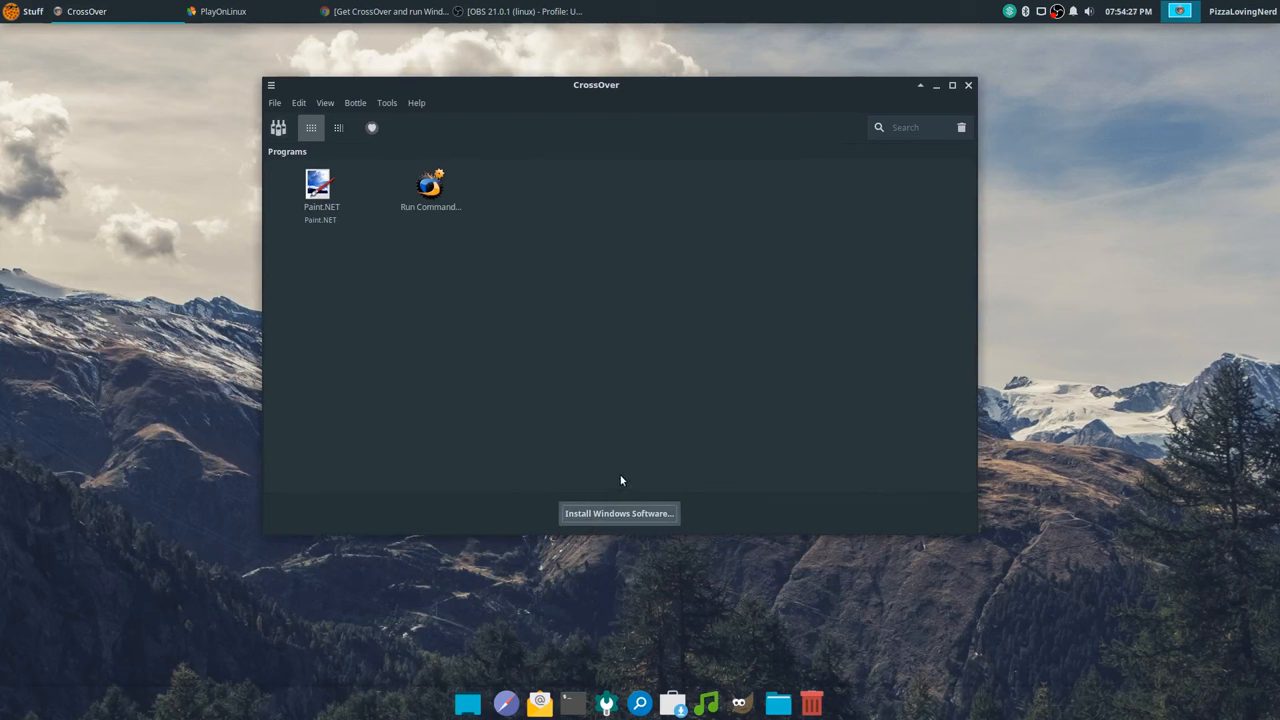
- Search CrossOver for 'paint.net' and open the Available Applications catalogue
{"action": "left_click", "coordinate": [619, 513]}
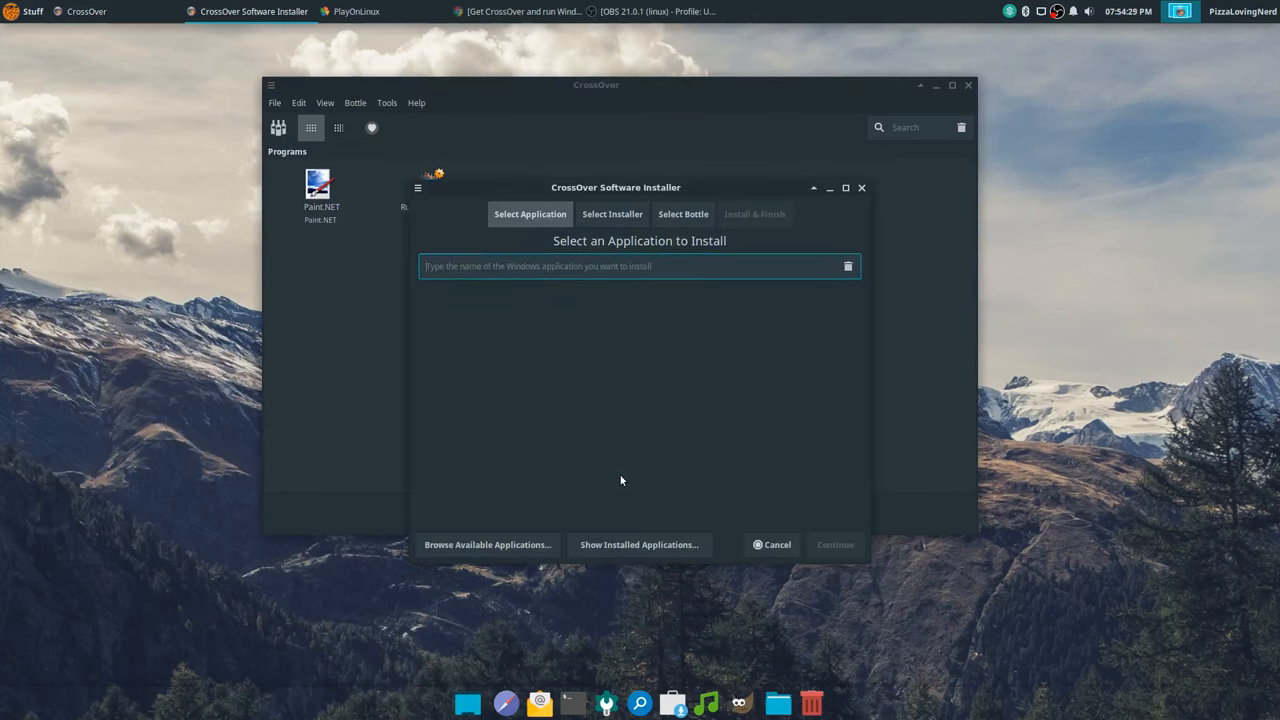
{"action": "type", "text": "p"}
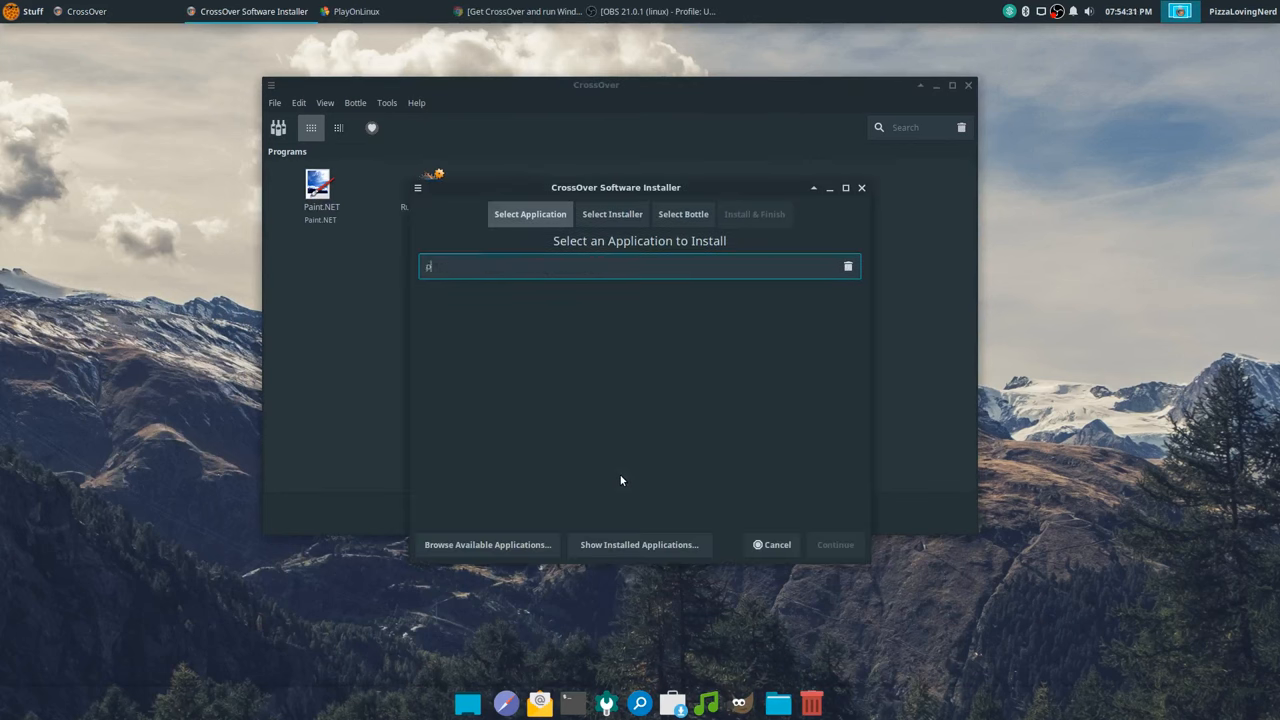
{"action": "type", "text": "aint.net"}
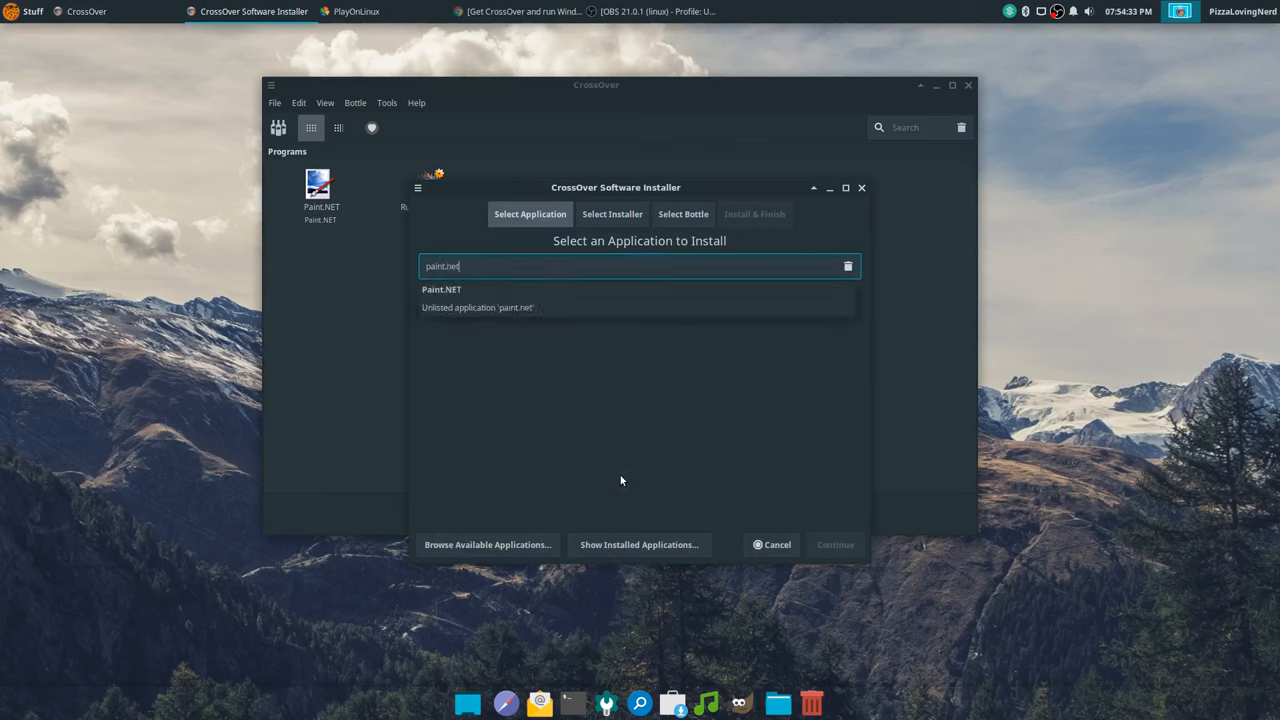
{"action": "left_click", "coordinate": [487, 545]}
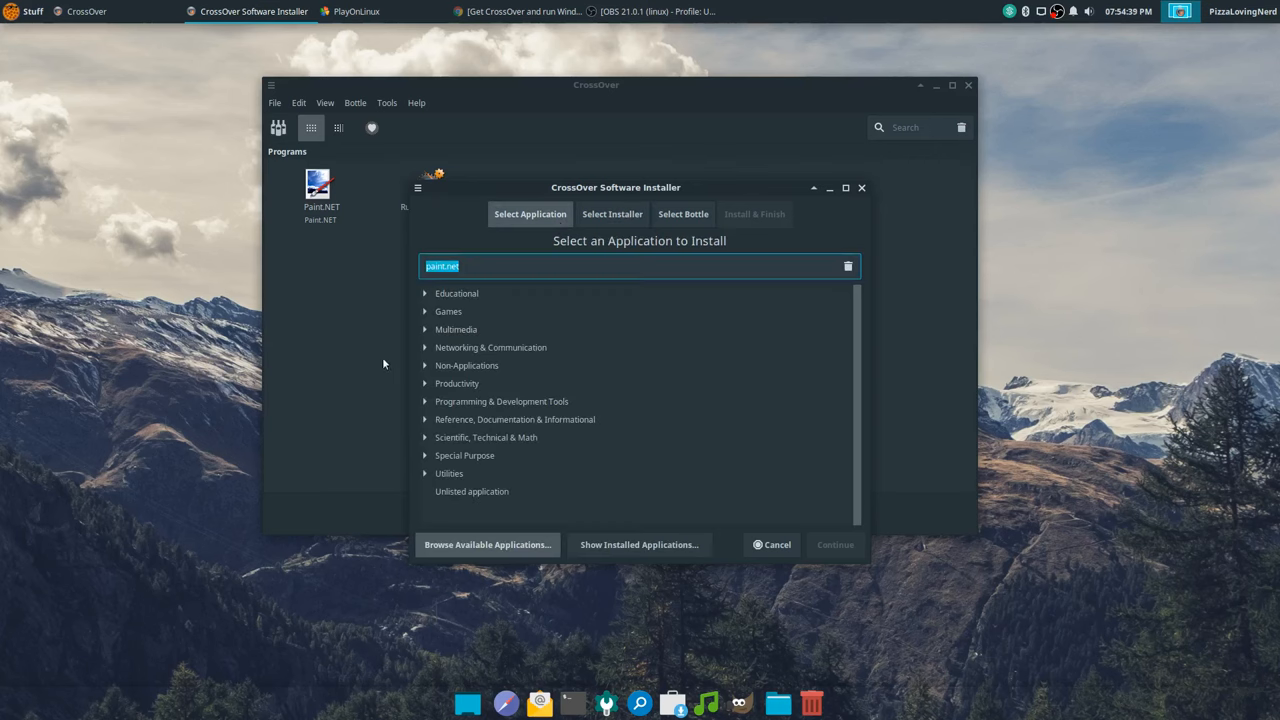
{"action": "mouse_move", "coordinate": [553, 307]}
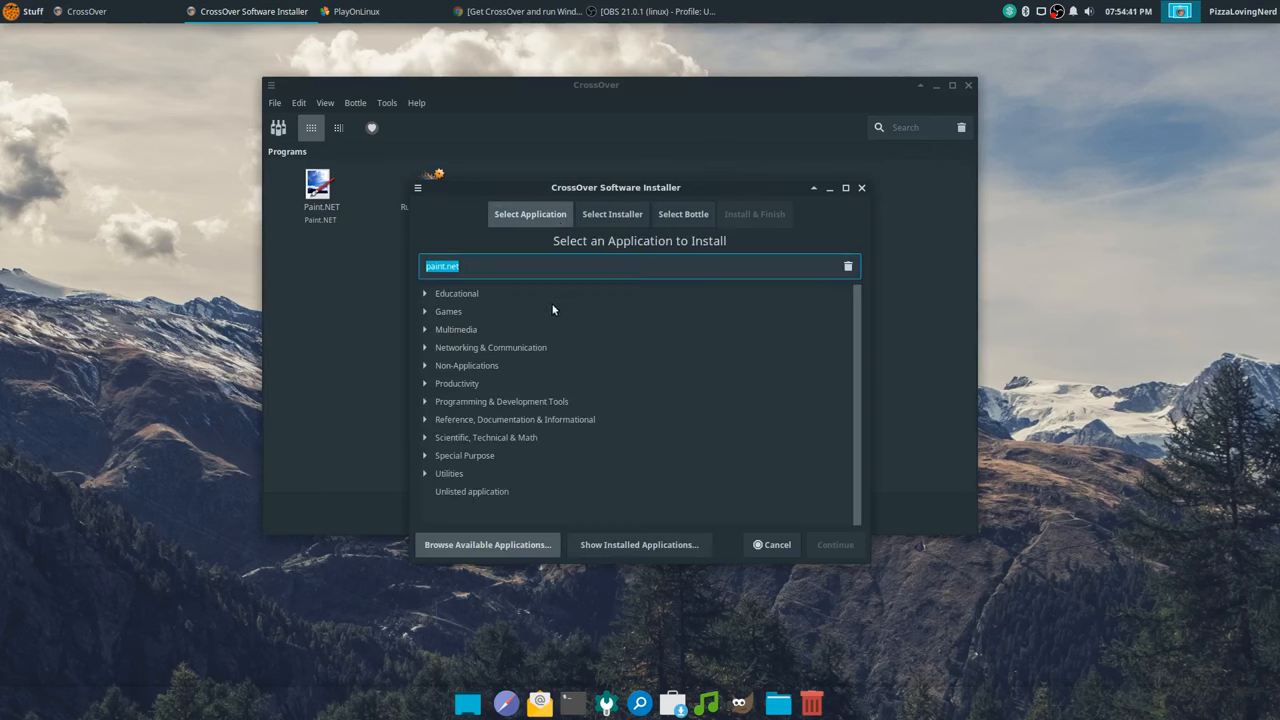
{"action": "mouse_move", "coordinate": [516, 331]}
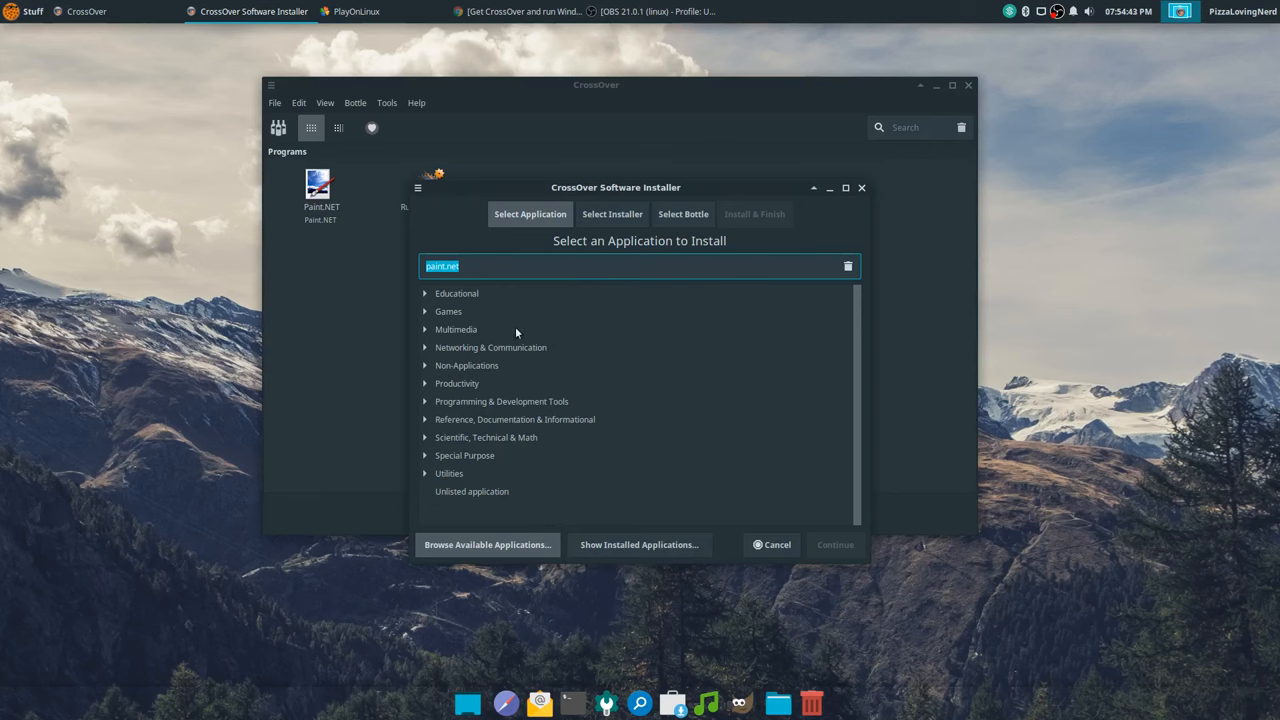
- Expand Multimedia > Graphics > Photo Editing and select Easy Paint Tool SAI
{"action": "left_click", "coordinate": [471, 266]}
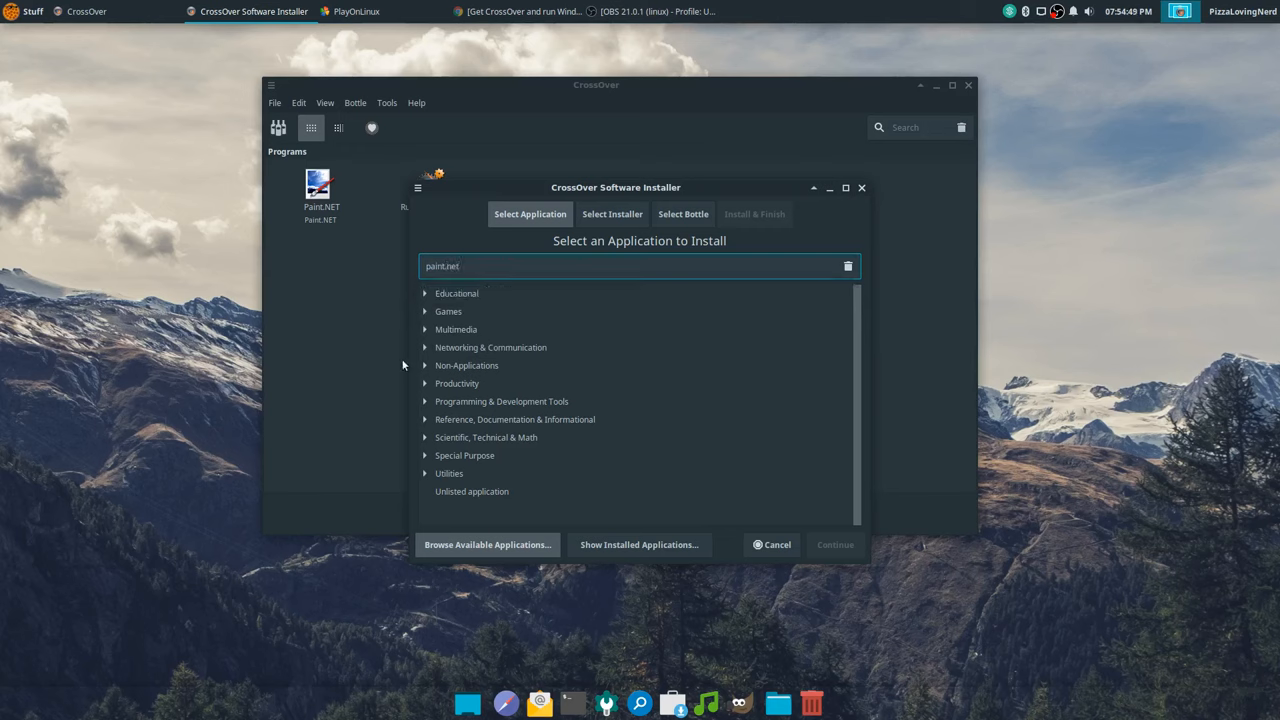
{"action": "left_click", "coordinate": [425, 329]}
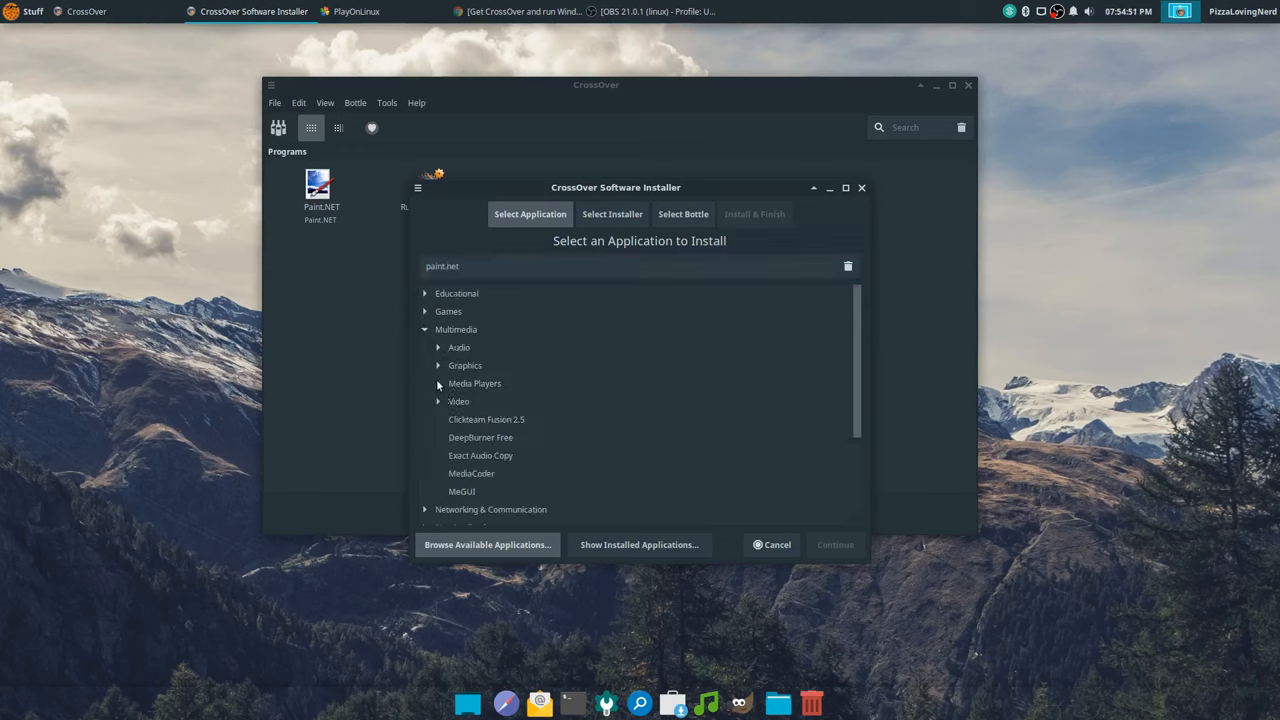
{"action": "left_click", "coordinate": [439, 365]}
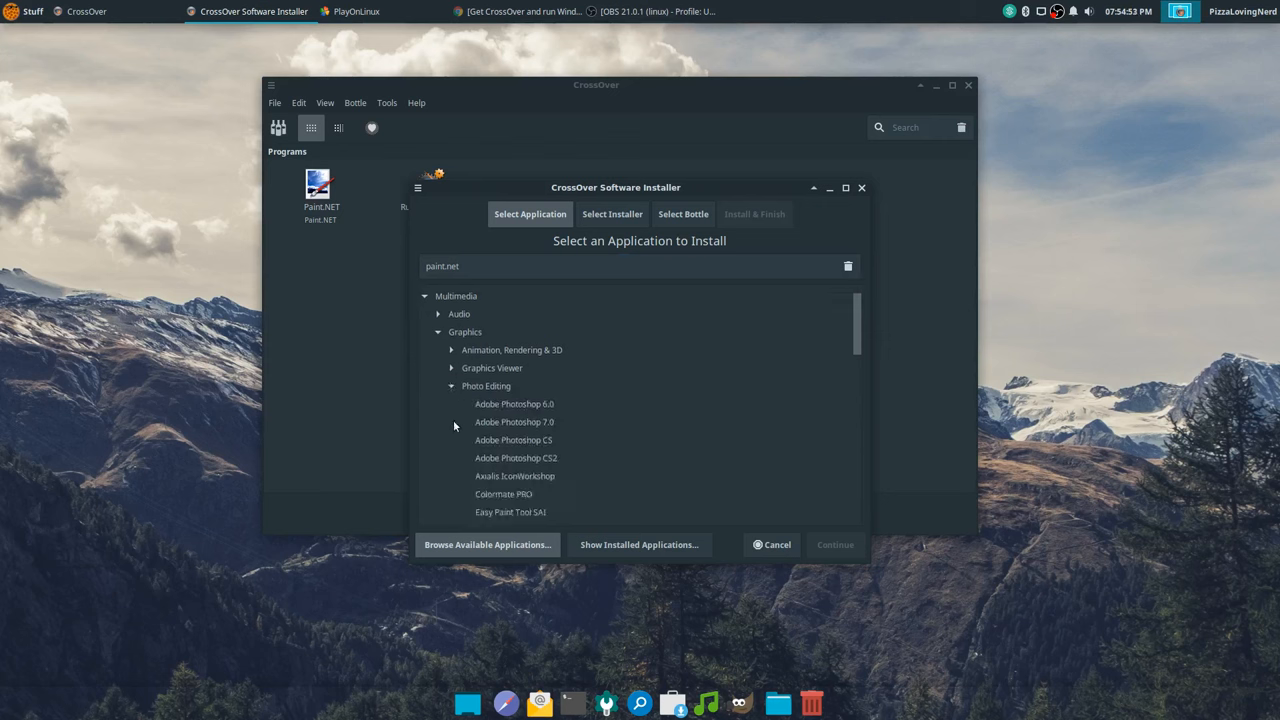
{"action": "left_click", "coordinate": [494, 352]}
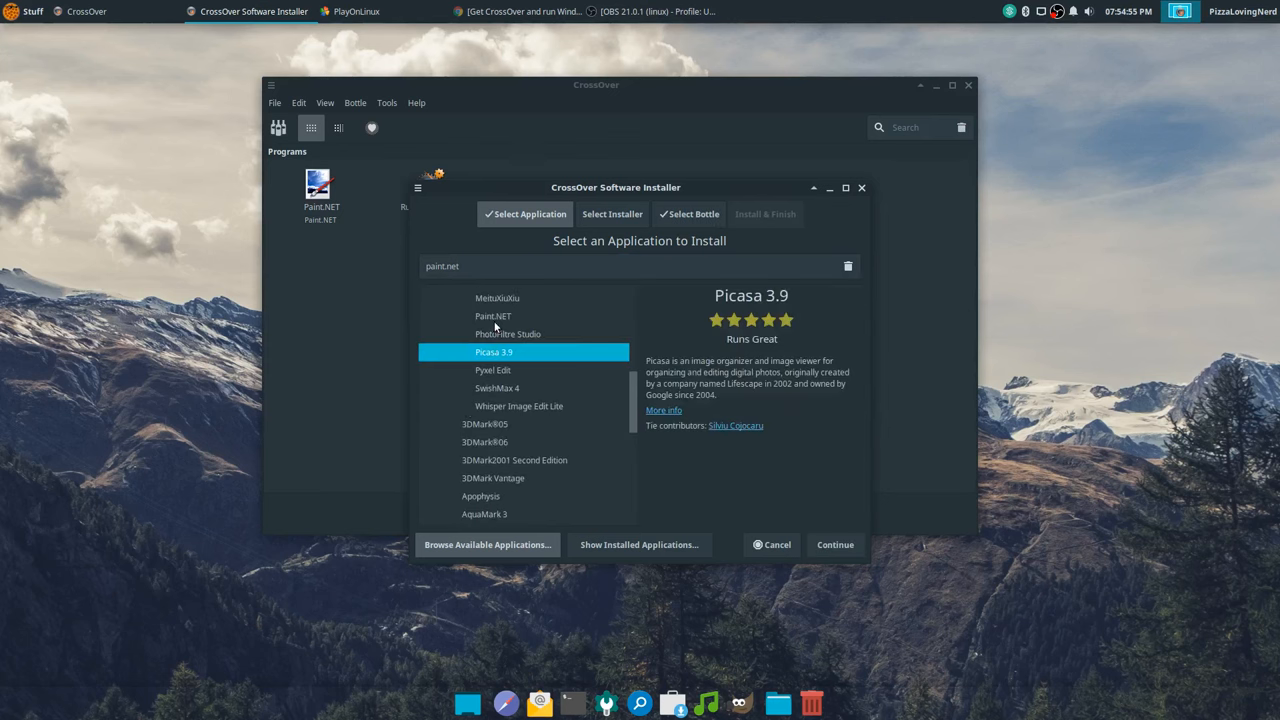
{"action": "left_click", "coordinate": [497, 388]}
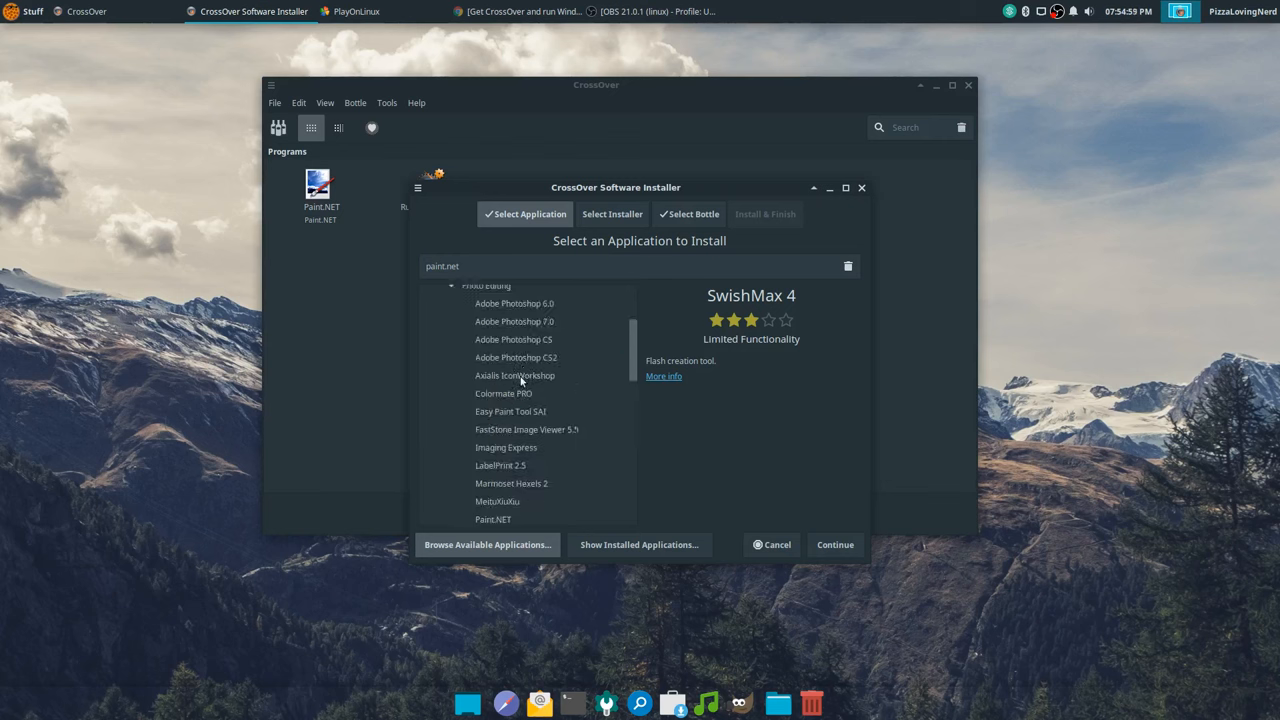
{"action": "left_click", "coordinate": [510, 411]}
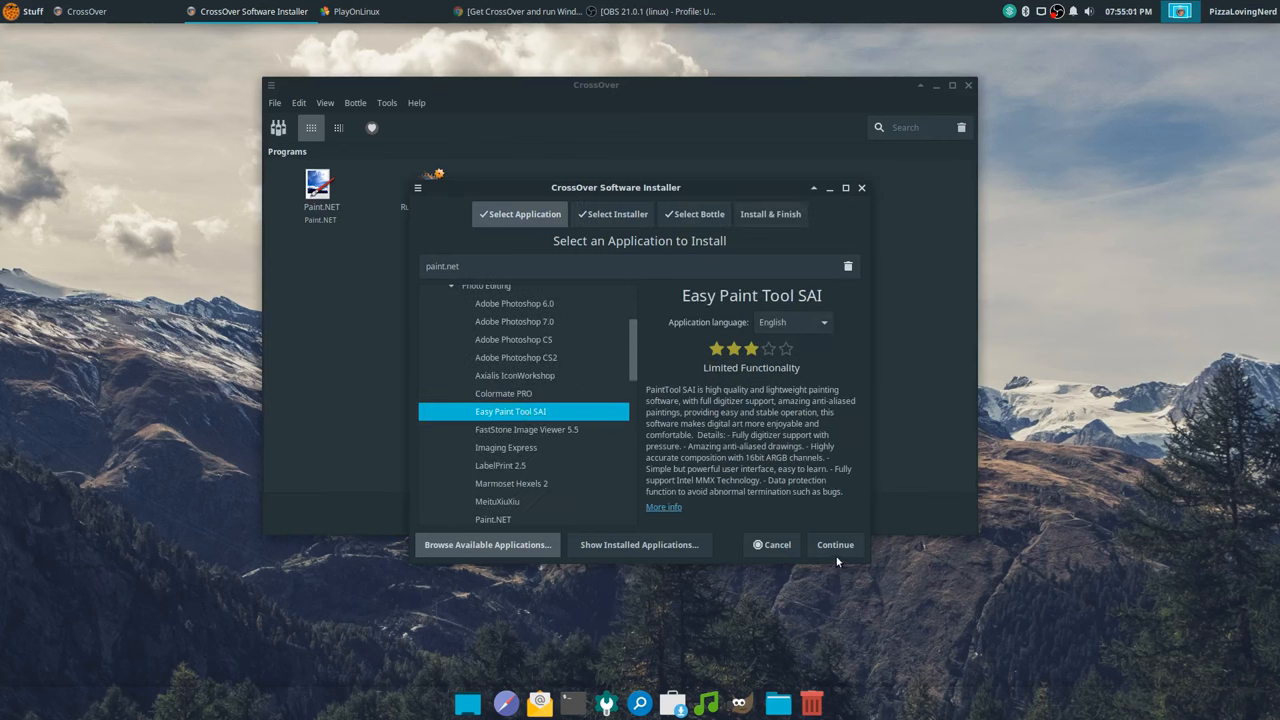
- Continue to the summary, install Easy Paint Tool SAI, and acknowledge completion
{"action": "left_click", "coordinate": [835, 545]}
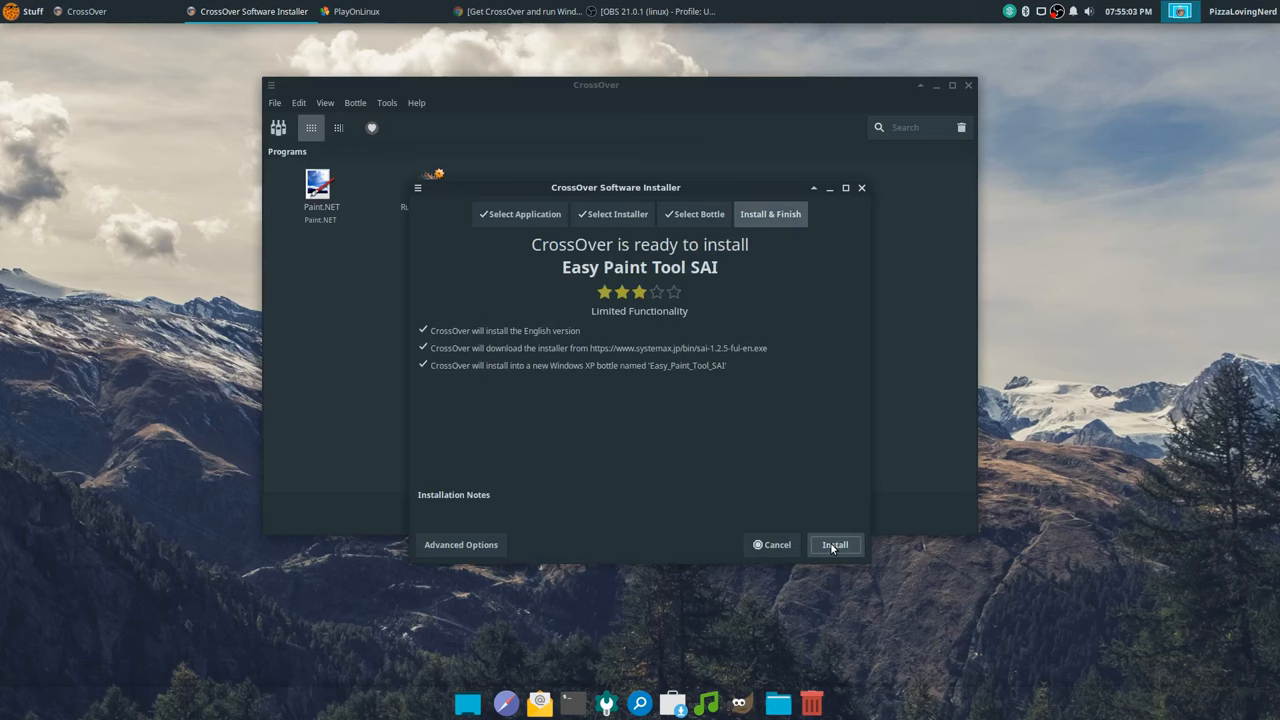
{"action": "left_click", "coordinate": [835, 545]}
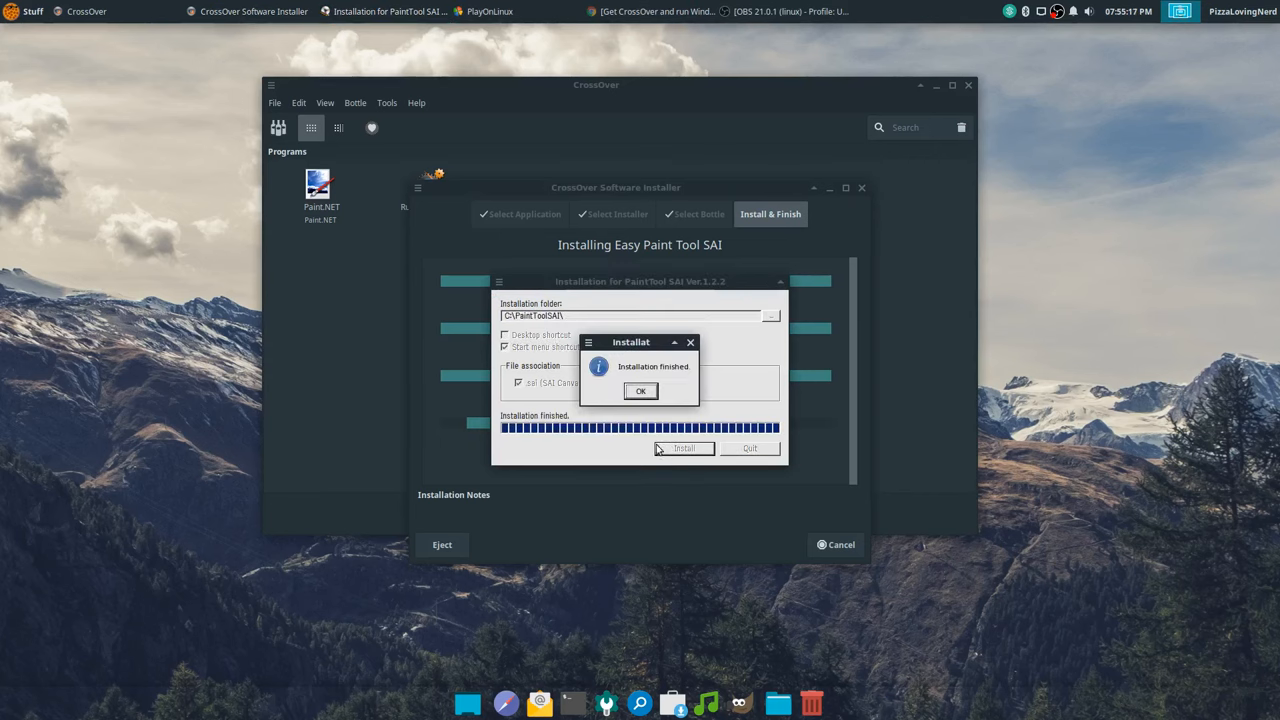
{"action": "left_click", "coordinate": [640, 390]}
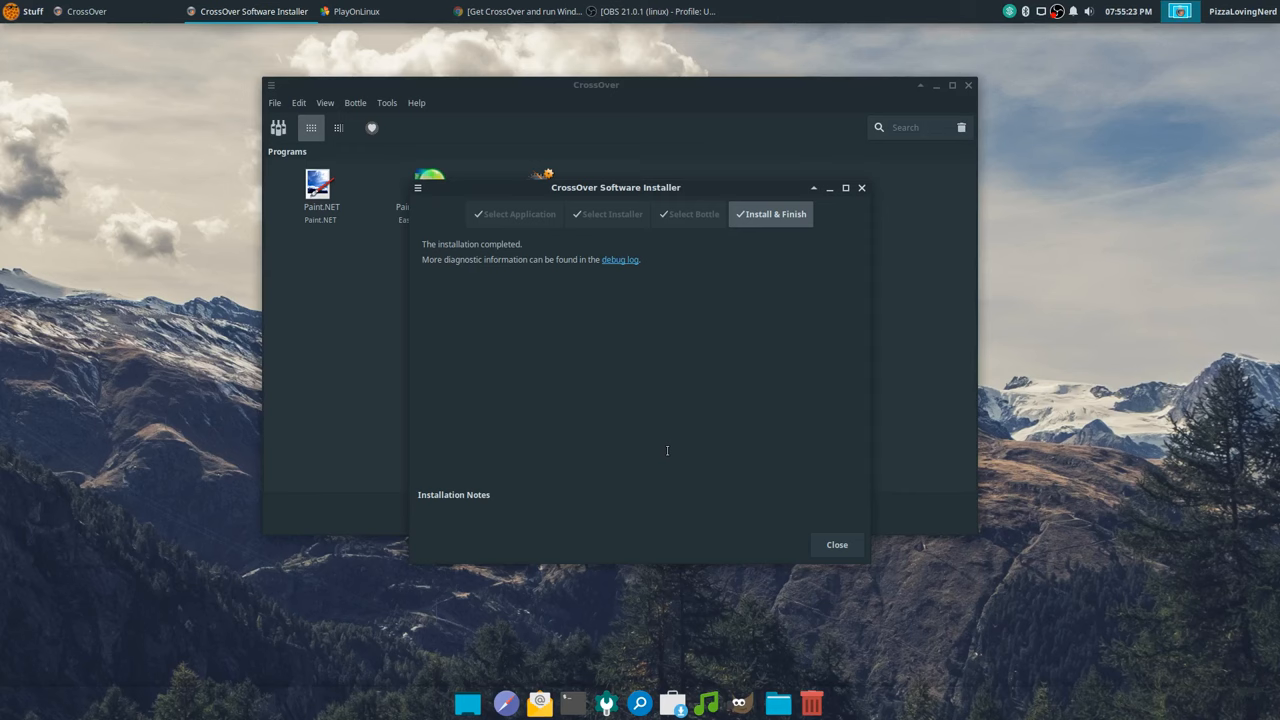
- Close the installer, launch PaintTool SAI, confirm its prompt, and create a new canvas
{"action": "left_click", "coordinate": [836, 544]}
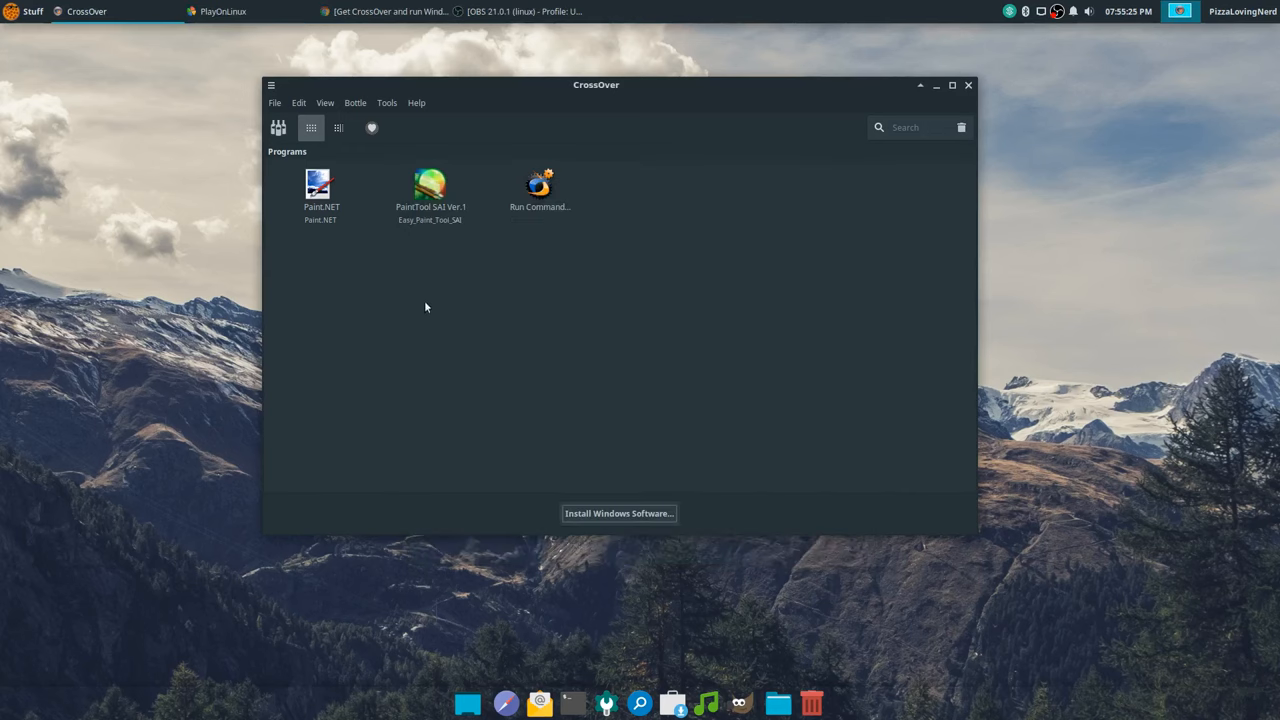
{"action": "double_click", "coordinate": [429, 186]}
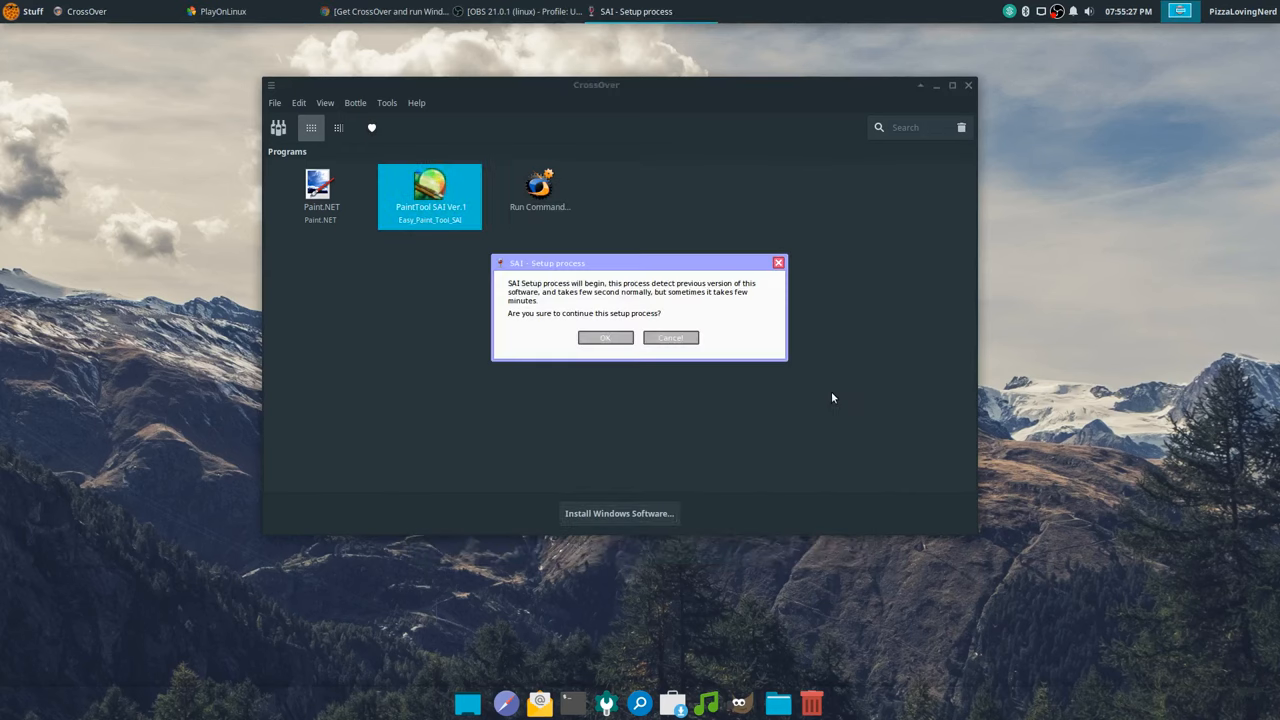
{"action": "left_click", "coordinate": [605, 337]}
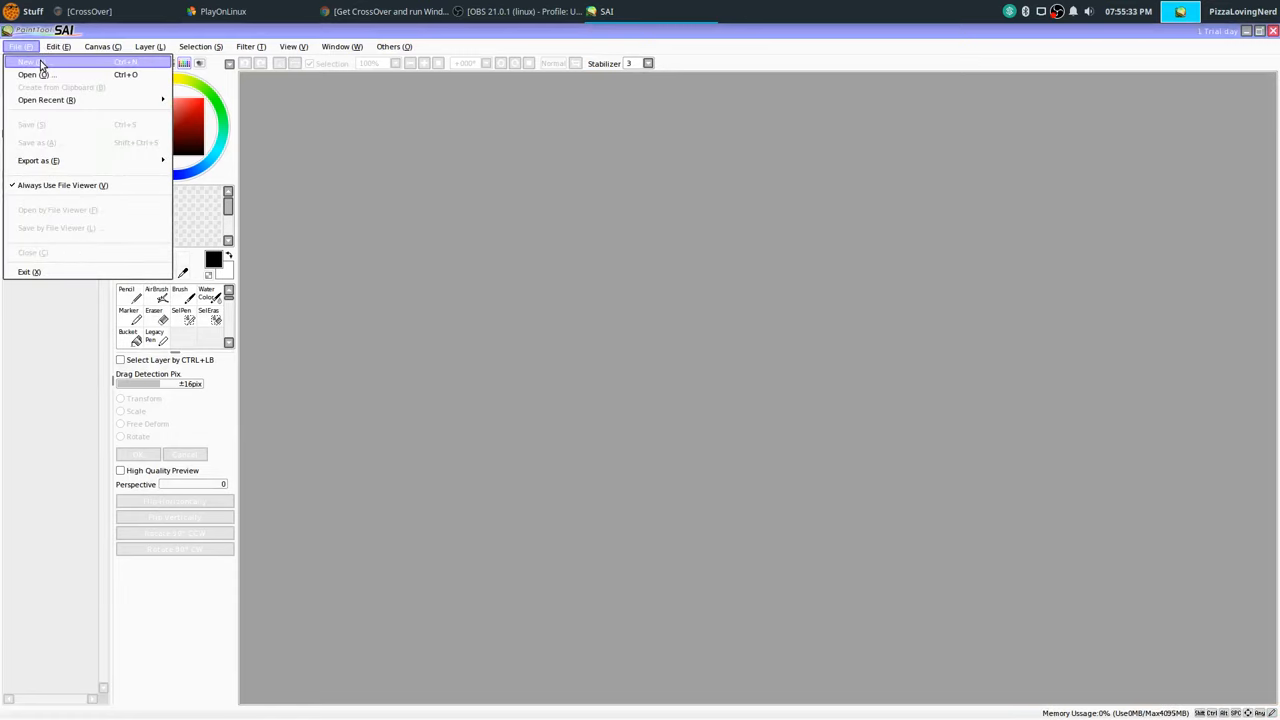
{"action": "left_click", "coordinate": [22, 75]}
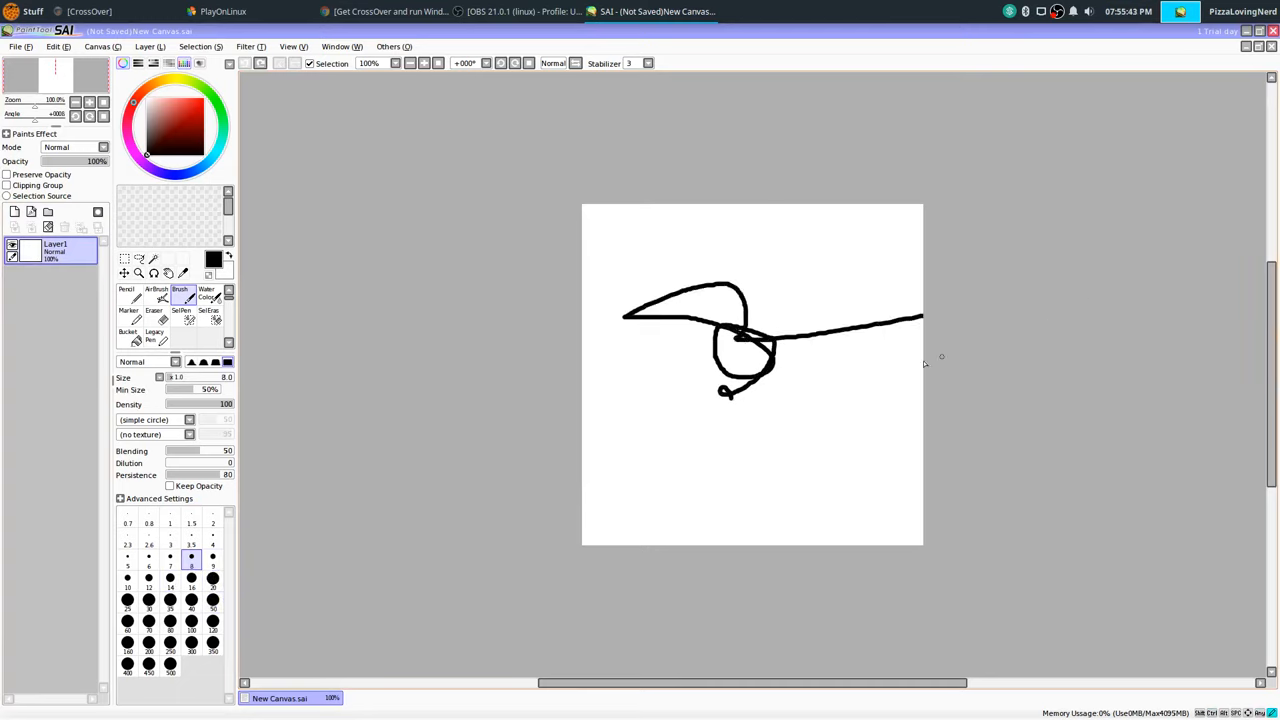
- Doodle looping black brush outlines on the canvas, then switch to PlayOnLinux
{"action": "left_click_drag", "start_coordinate": [855, 230], "coordinate": [920, 370]}
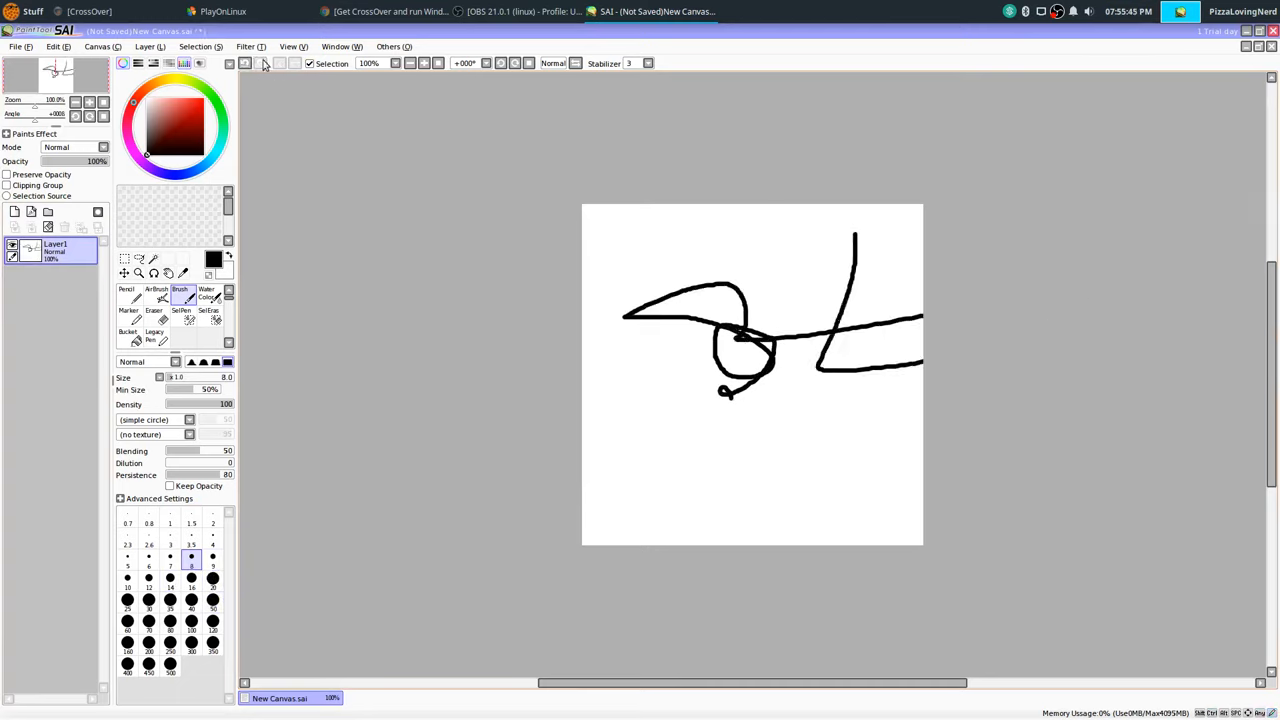
{"action": "left_click", "coordinate": [1248, 48]}
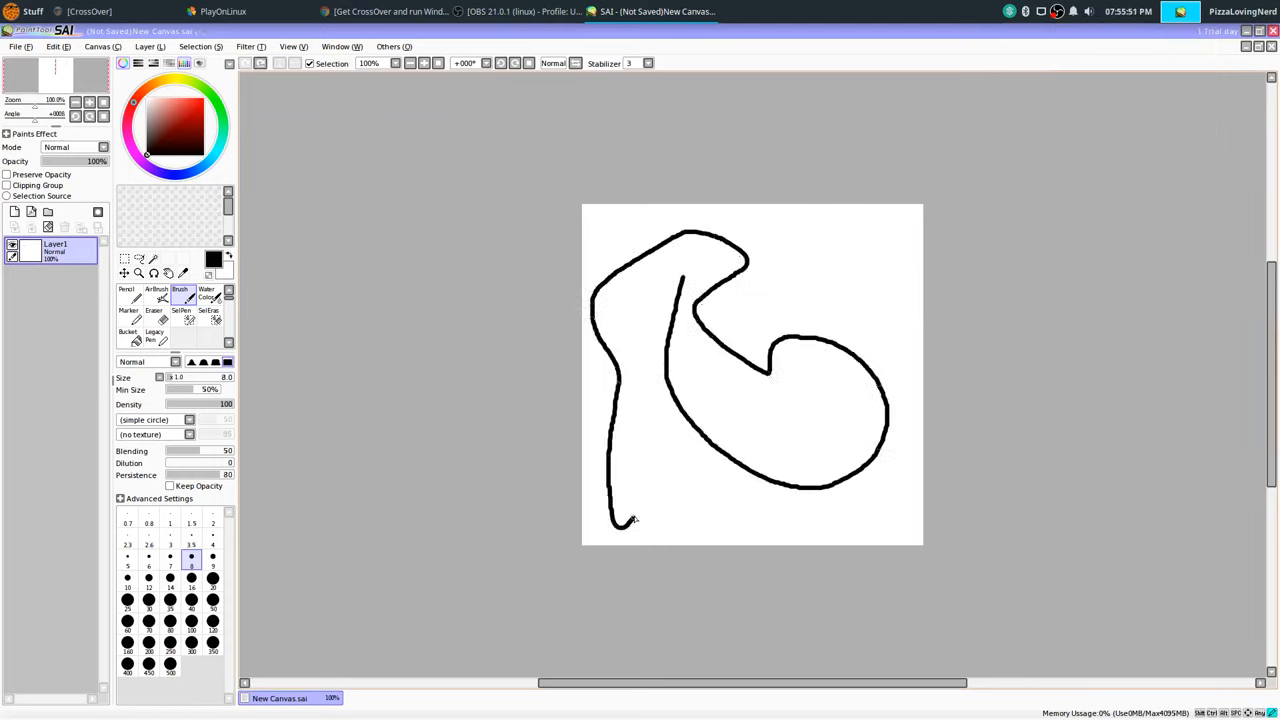
{"action": "left_click_drag", "start_coordinate": [680, 285], "coordinate": [625, 520]}
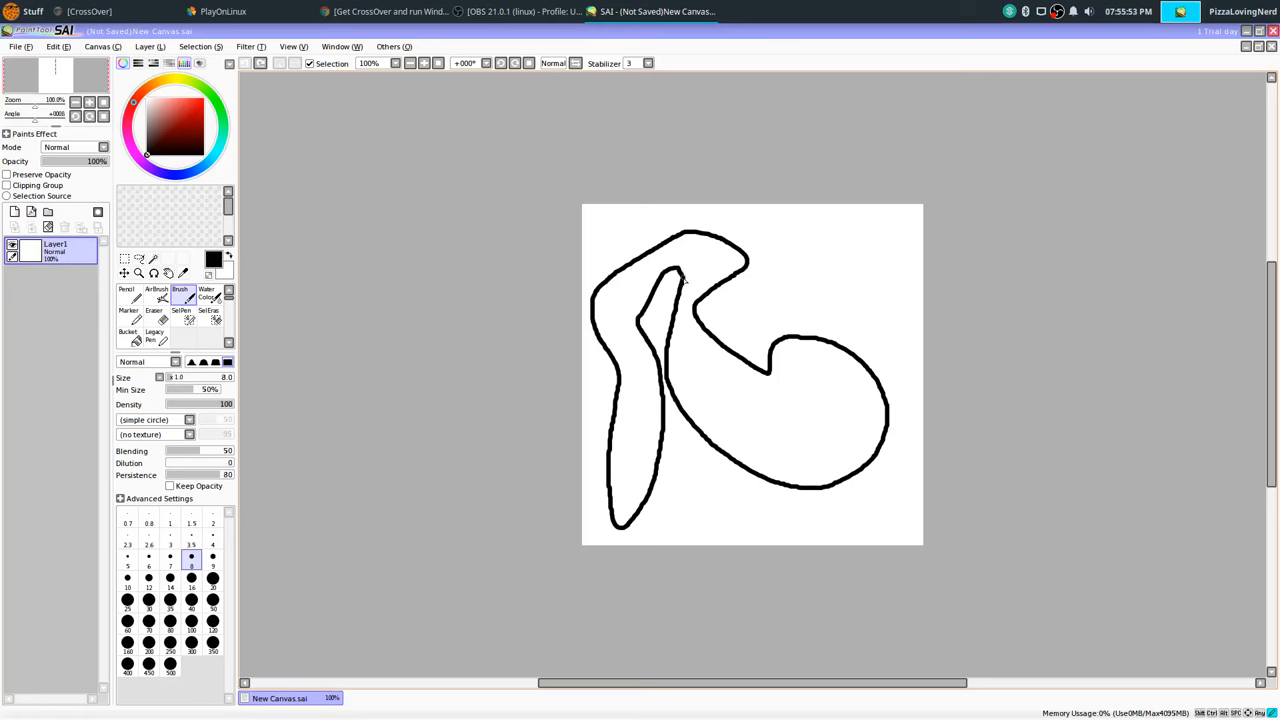
{"action": "left_click", "coordinate": [1272, 33]}
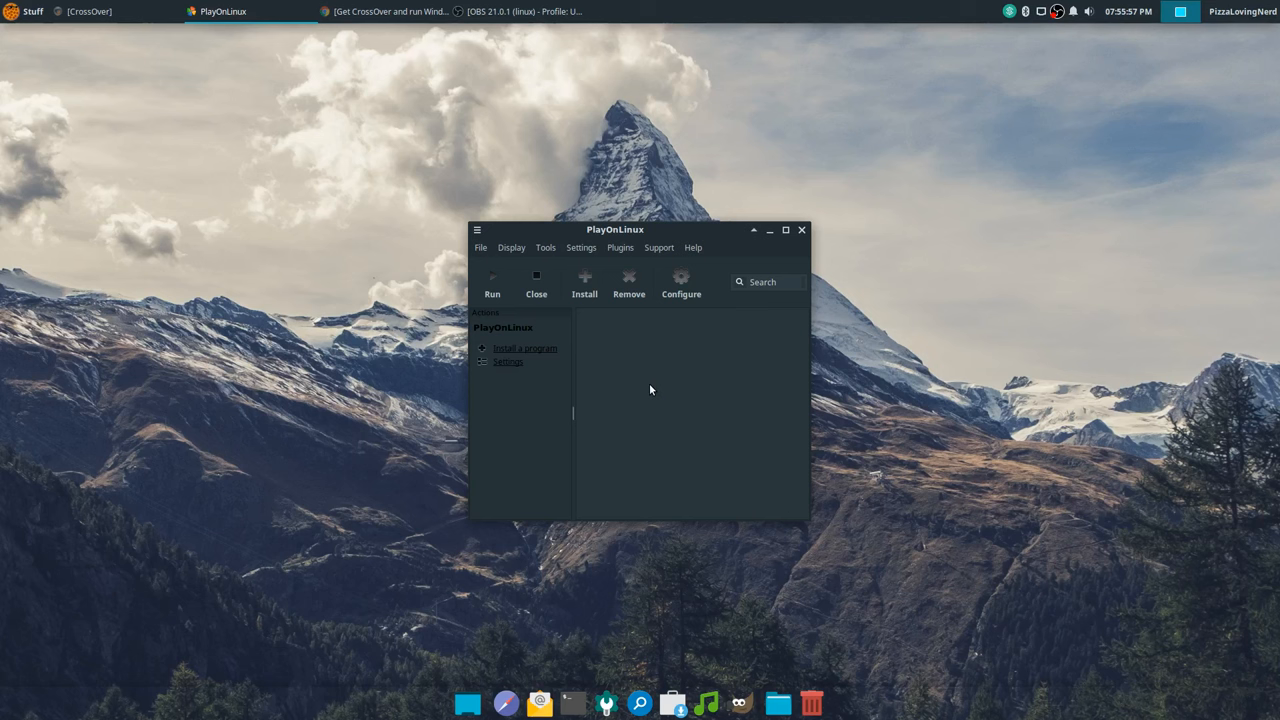
- Include testing scripts, exclude commercial programs, and install Notepad Plus Plus from Development
{"action": "left_click", "coordinate": [525, 348]}
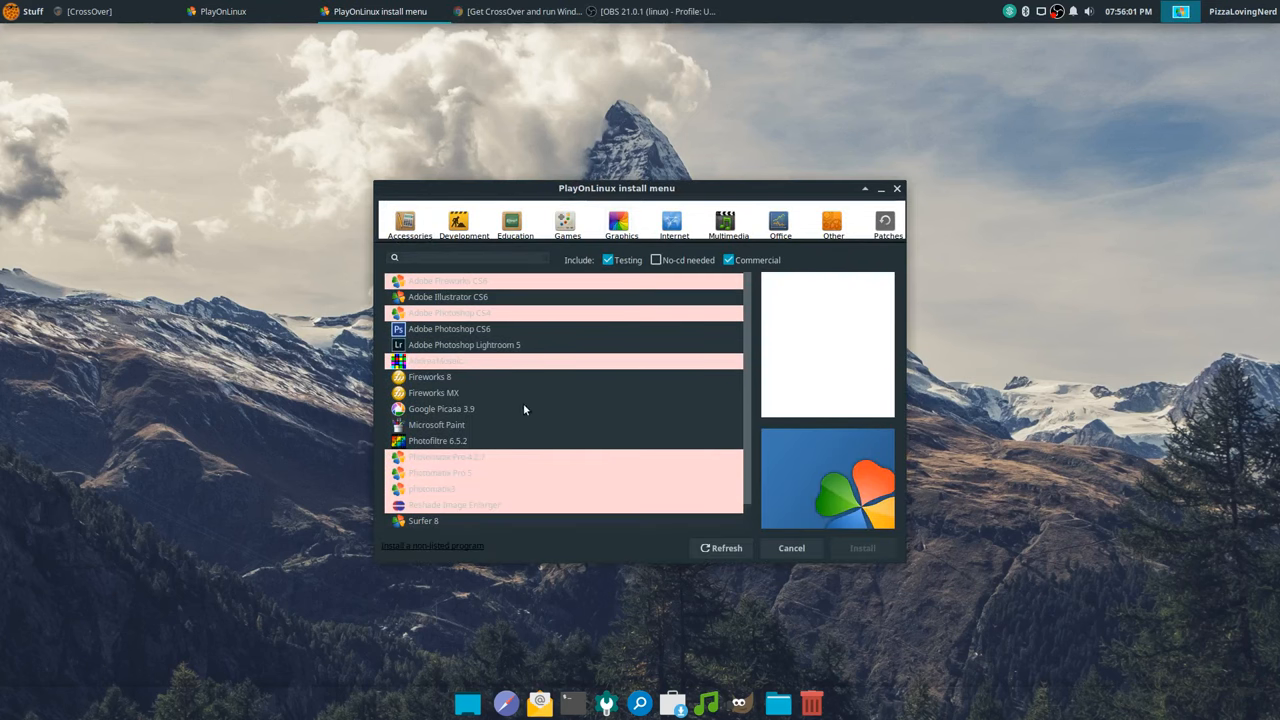
{"action": "left_click", "coordinate": [607, 260]}
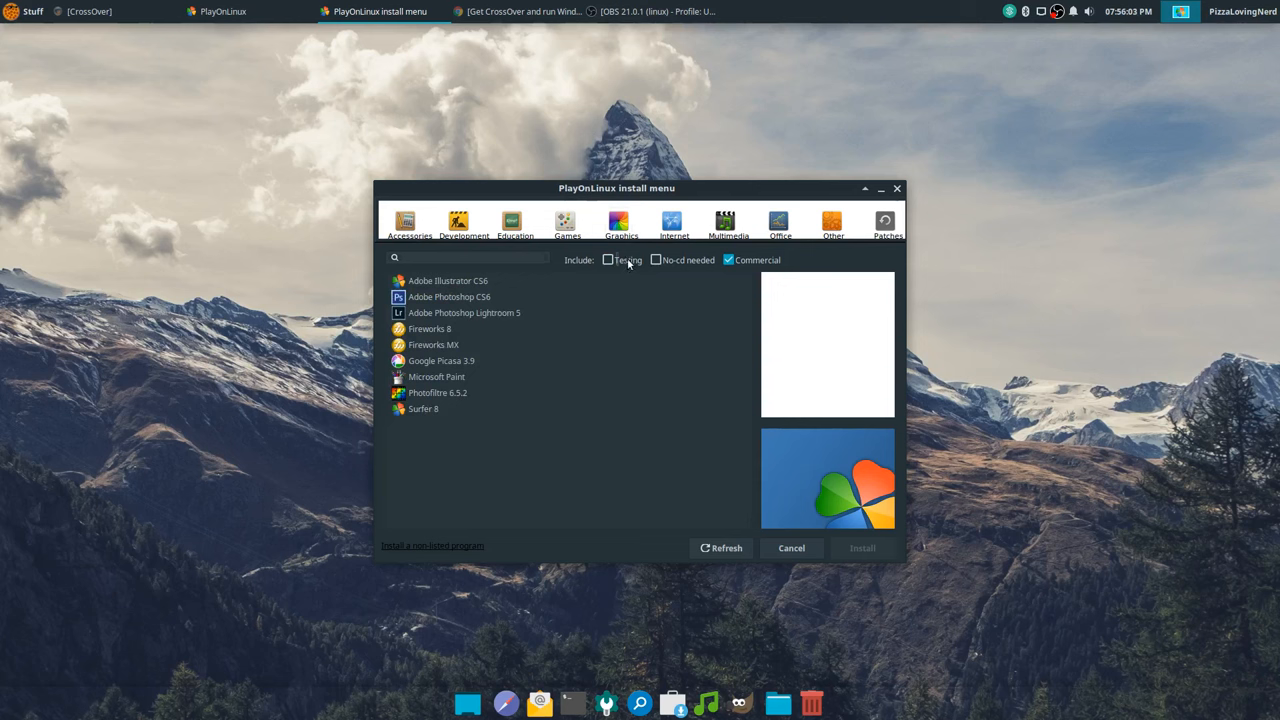
{"action": "left_click", "coordinate": [607, 259]}
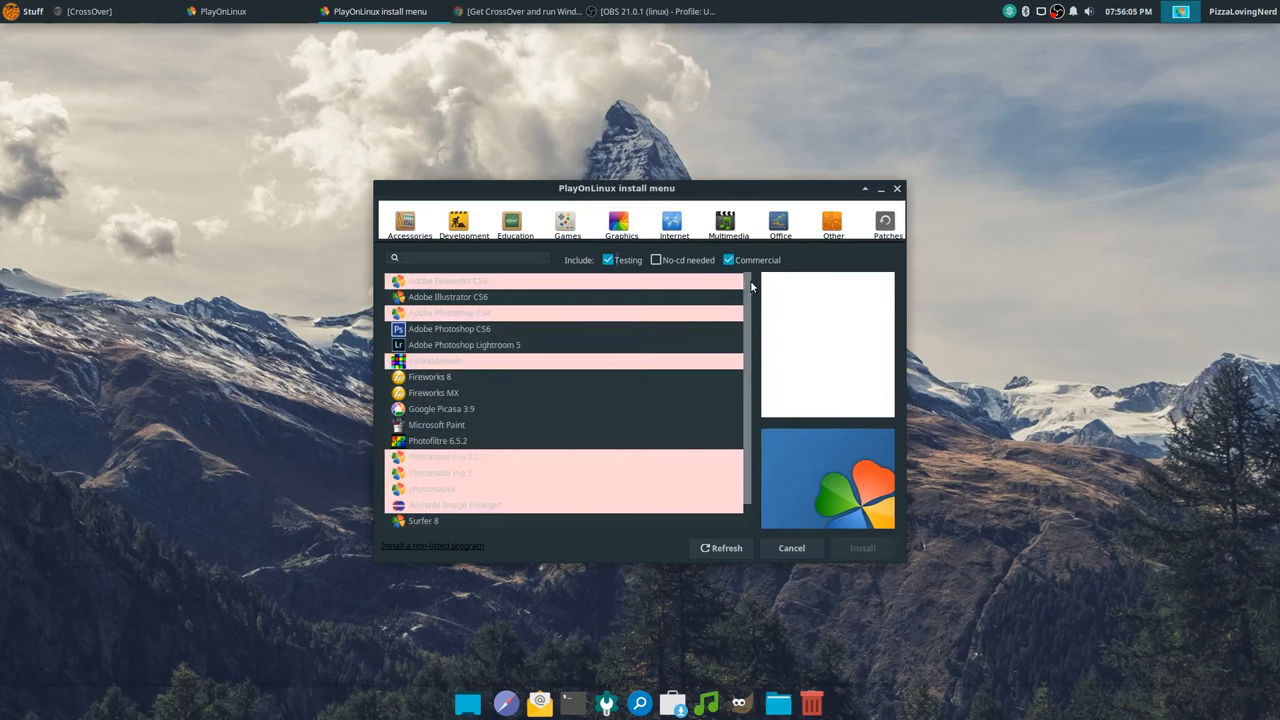
{"action": "left_click", "coordinate": [728, 259]}
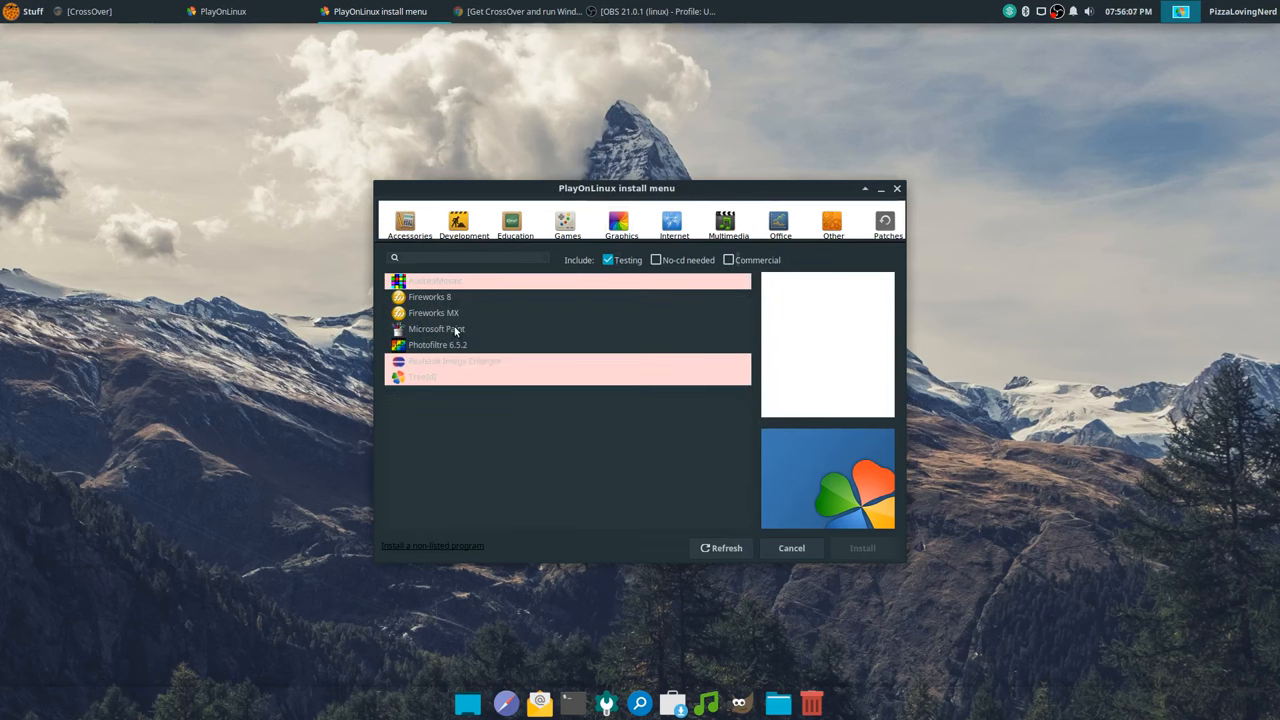
{"action": "left_click", "coordinate": [433, 312]}
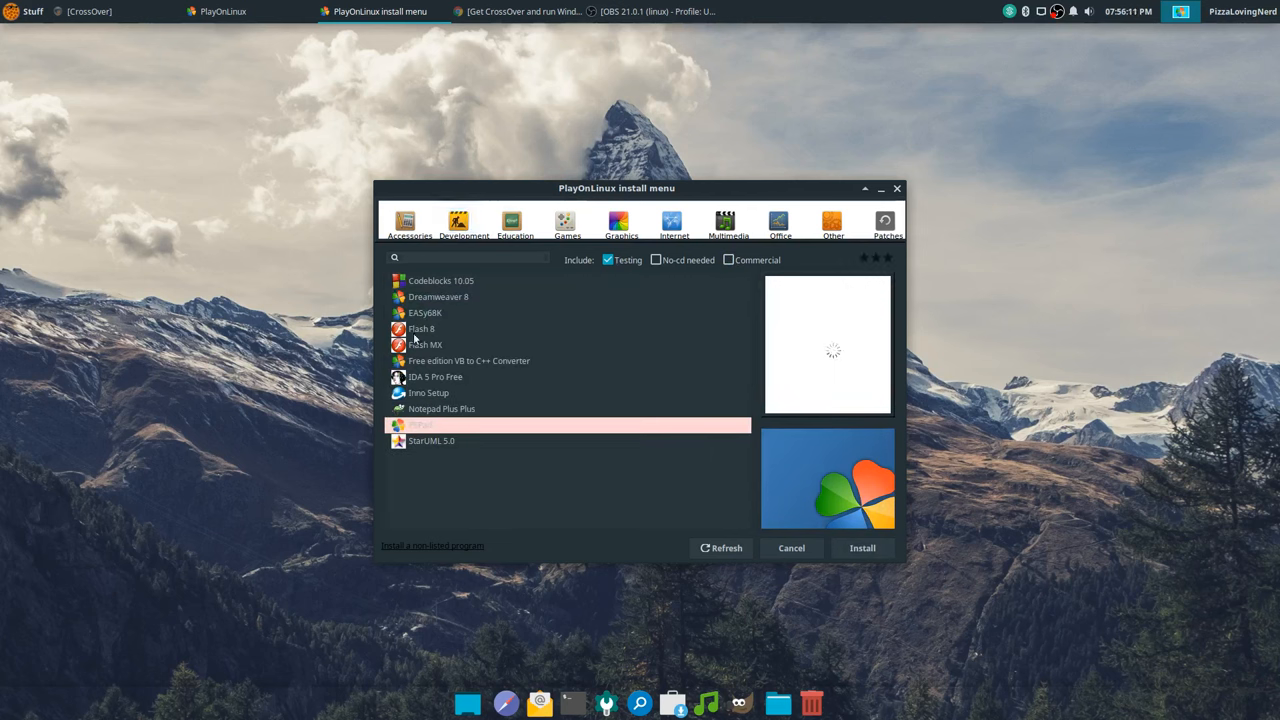
{"action": "left_click", "coordinate": [442, 409]}
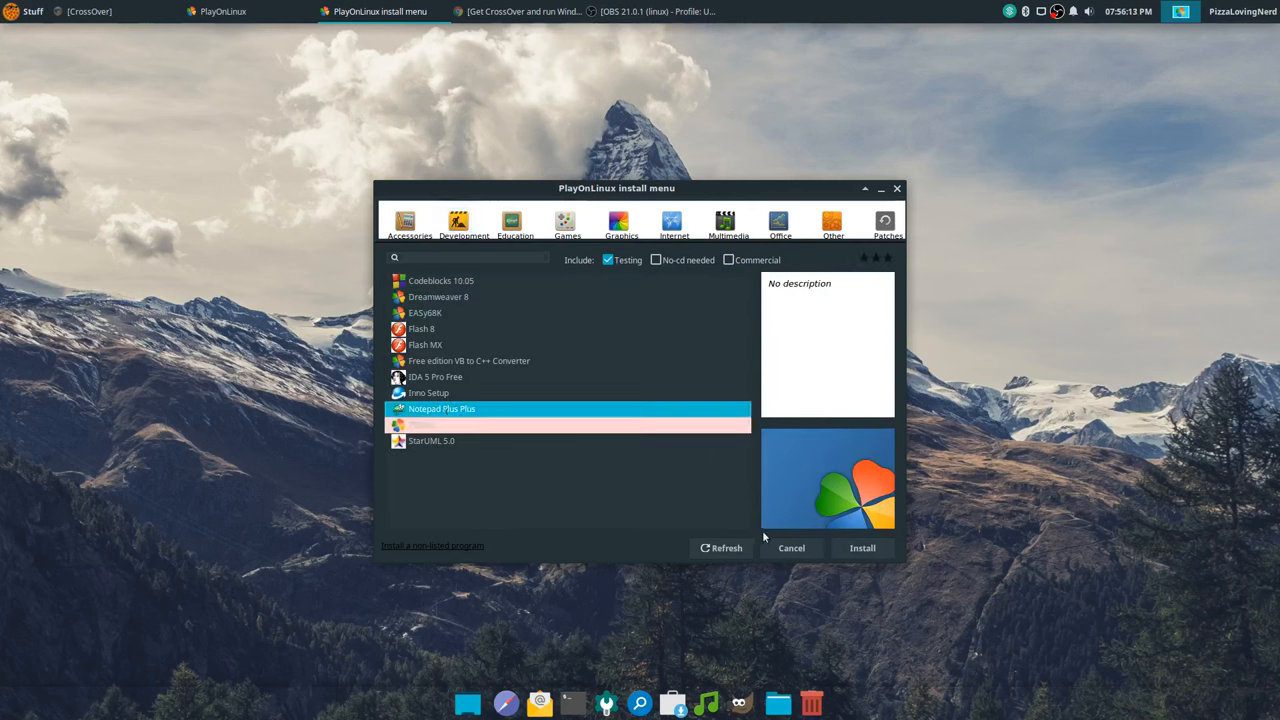
{"action": "left_click", "coordinate": [862, 548]}
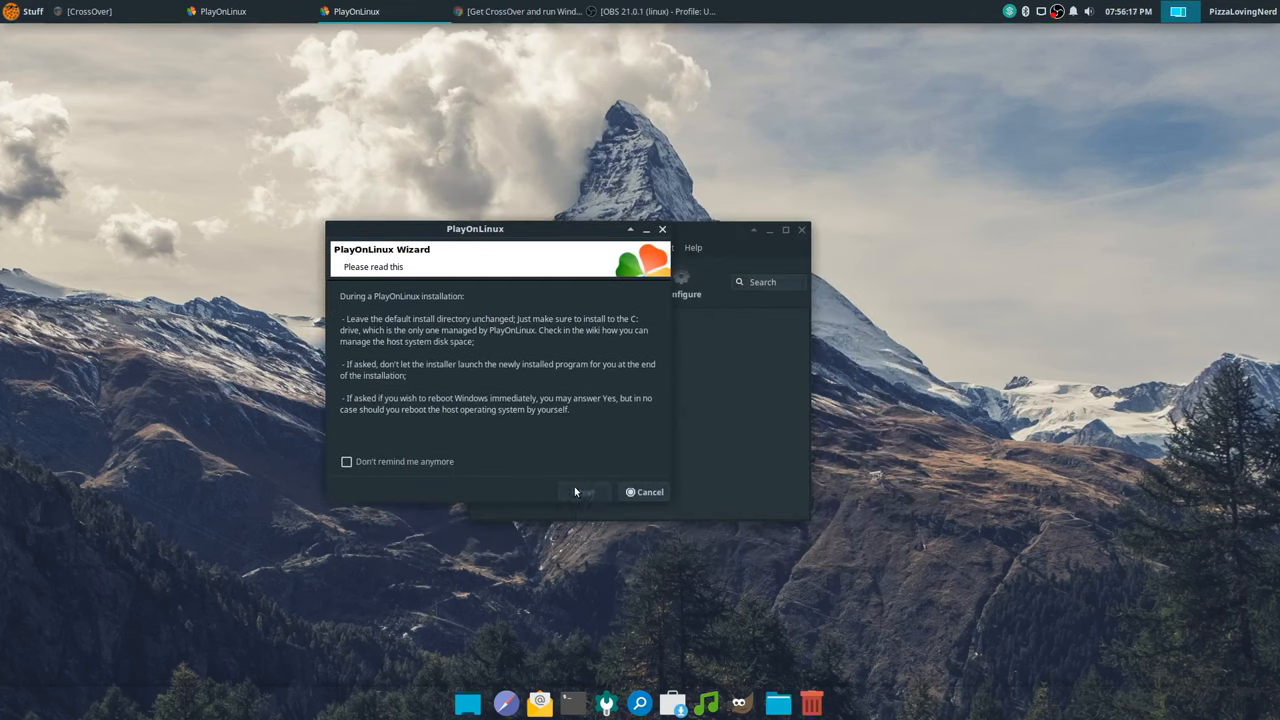
- Pass the PlayOnLinux notices and welcome page, then run the Notepad++ install using 'Download the program'
{"action": "left_click", "coordinate": [584, 491]}
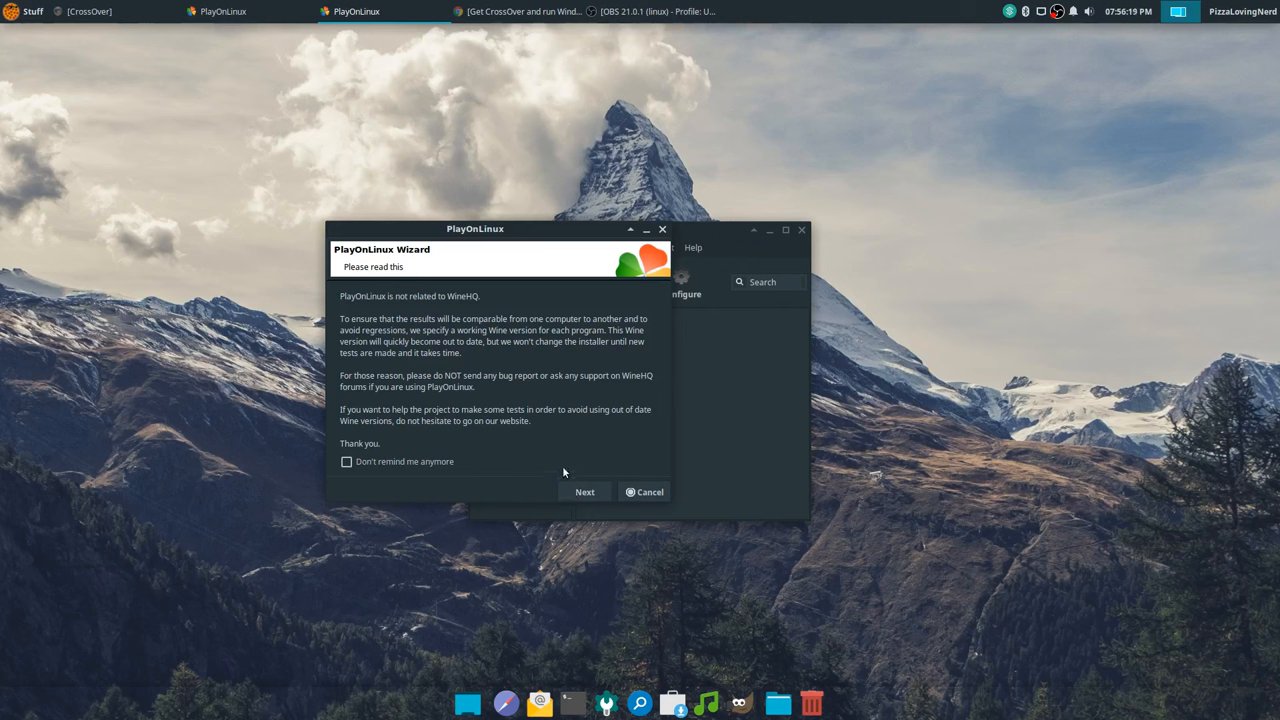
{"action": "mouse_move", "coordinate": [608, 510]}
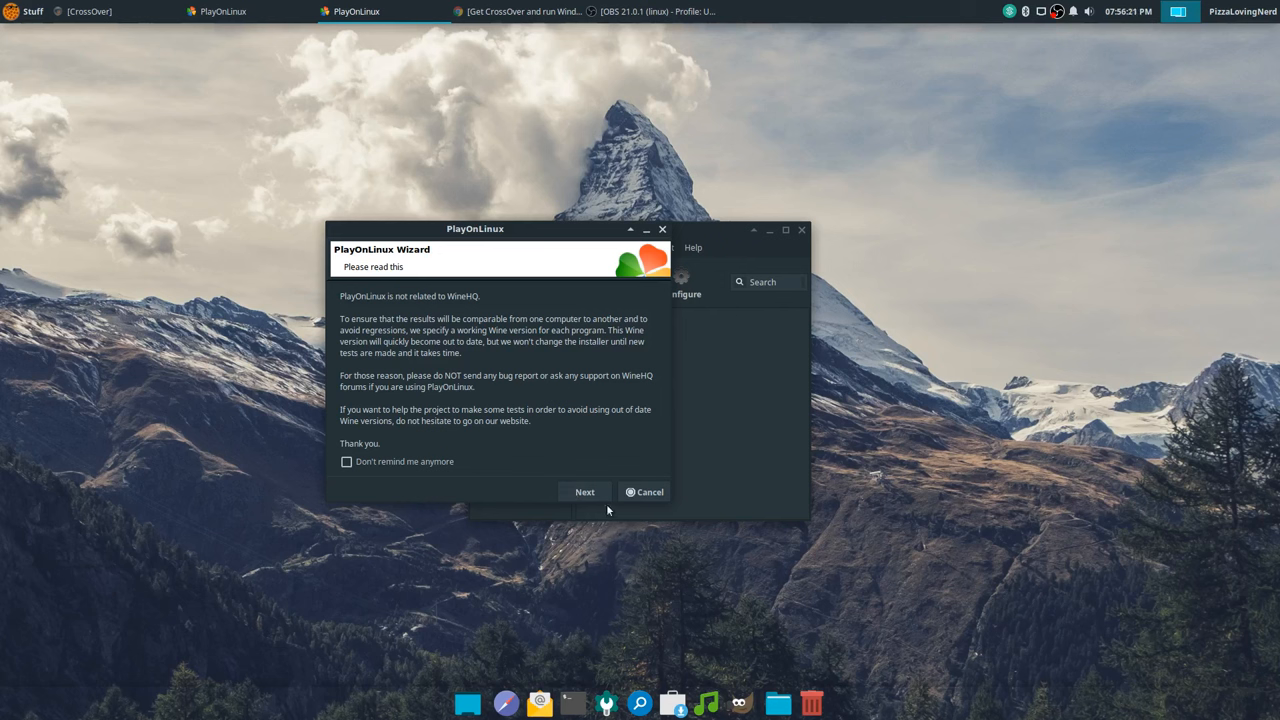
{"action": "left_click", "coordinate": [644, 491]}
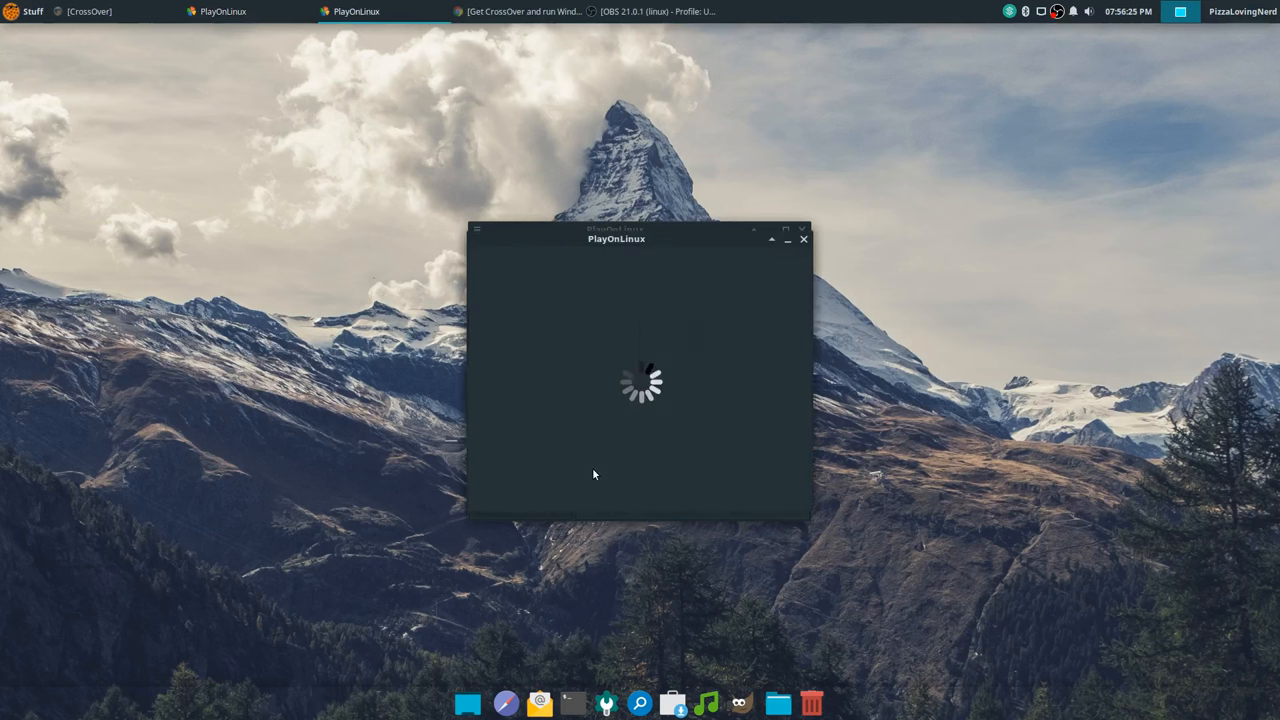
{"action": "mouse_move", "coordinate": [551, 254]}
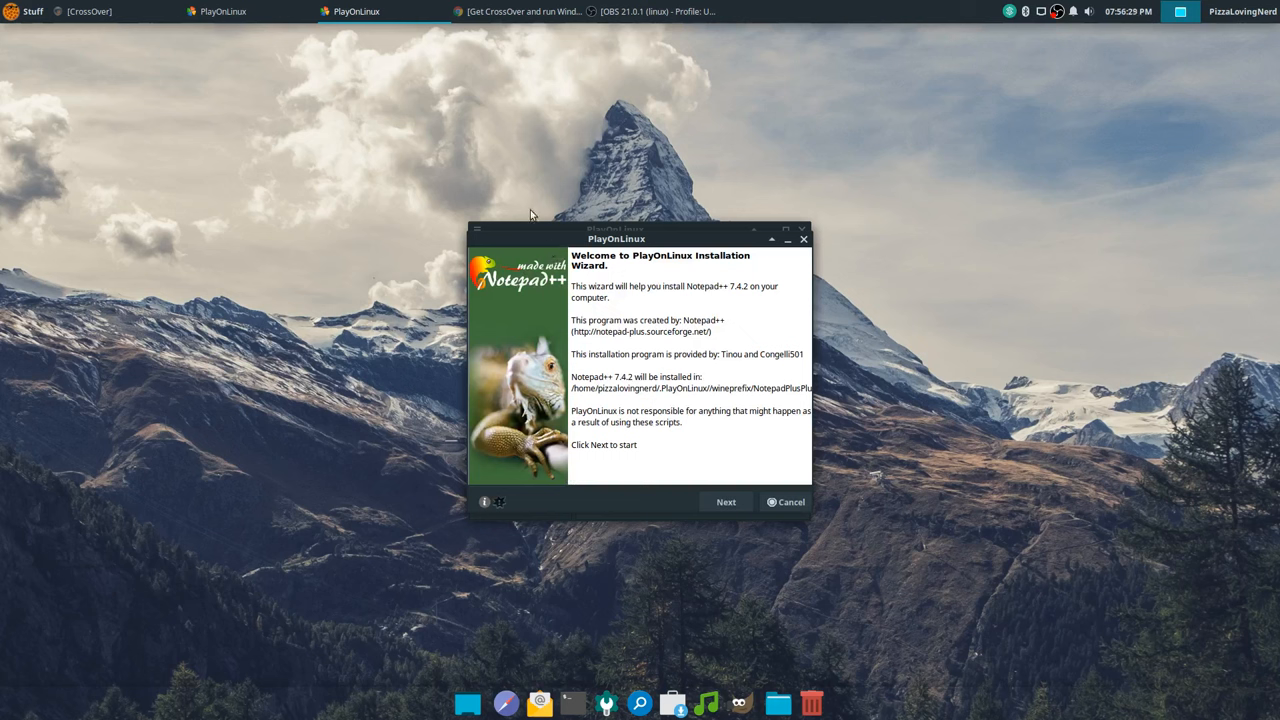
{"action": "left_click", "coordinate": [725, 502]}
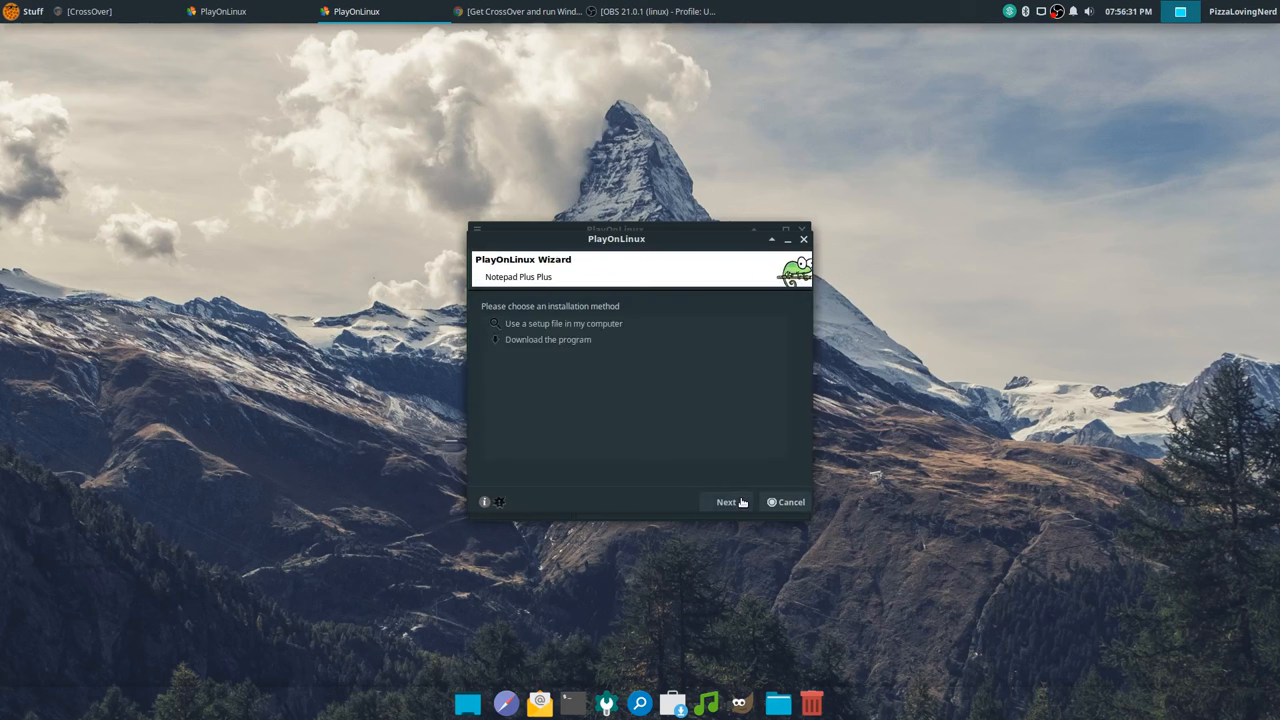
{"action": "left_click", "coordinate": [548, 339]}
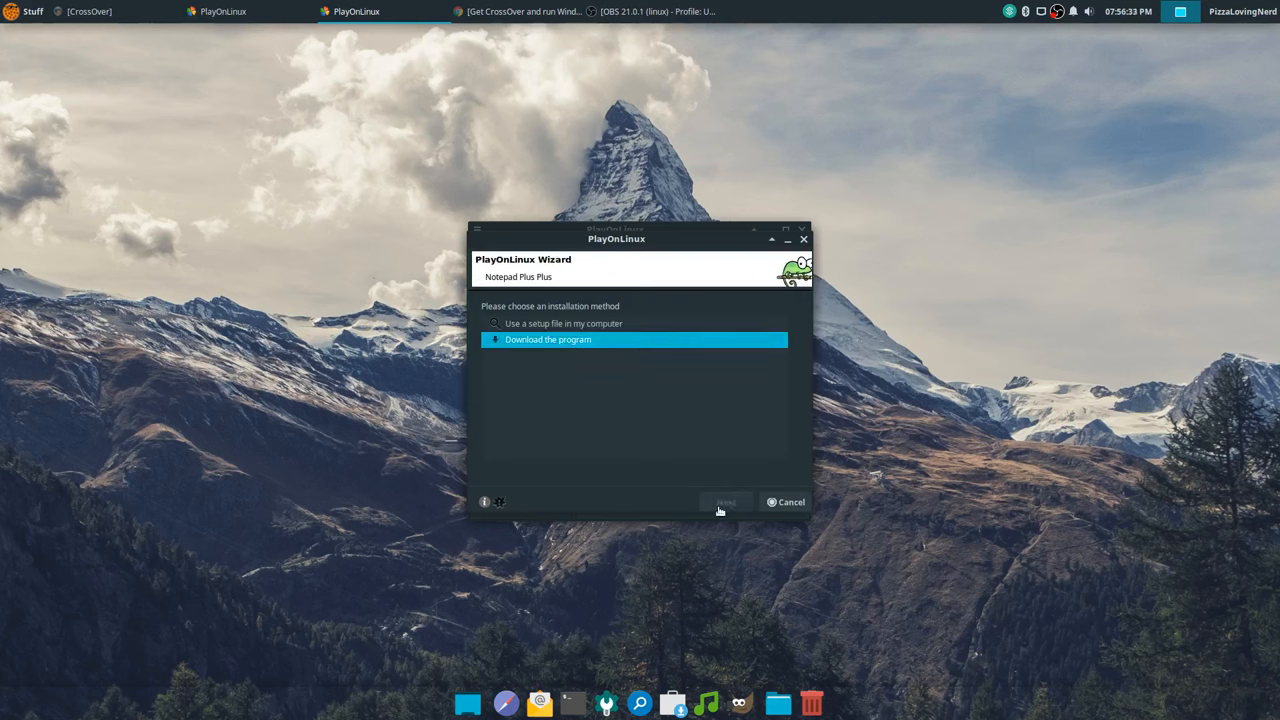
{"action": "left_click", "coordinate": [725, 502]}
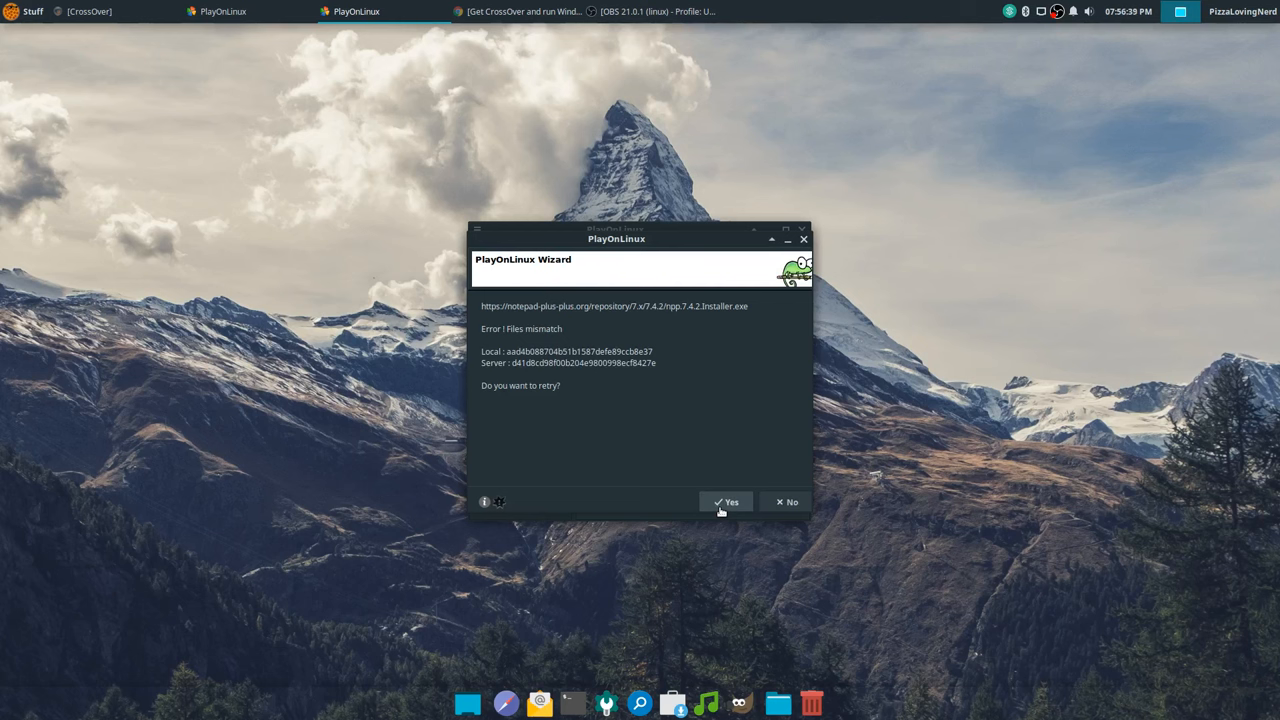
{"action": "mouse_move", "coordinate": [481, 515]}
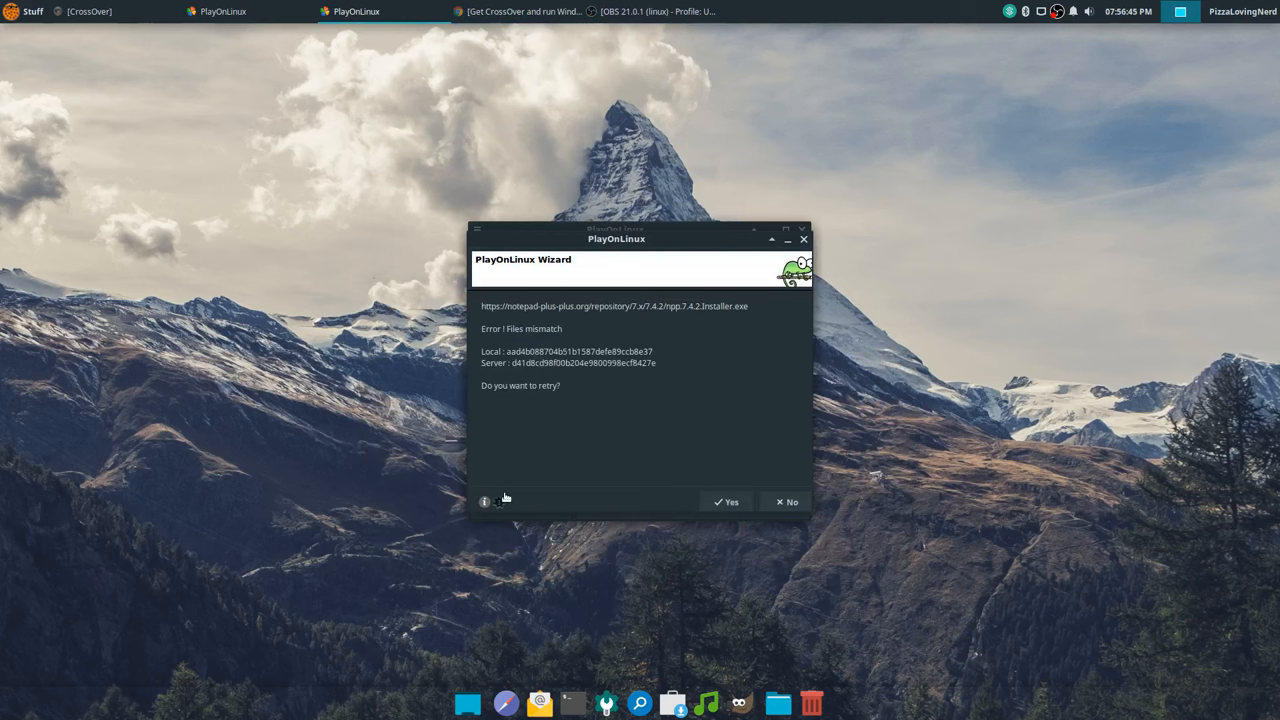
{"action": "mouse_move", "coordinate": [902, 175]}
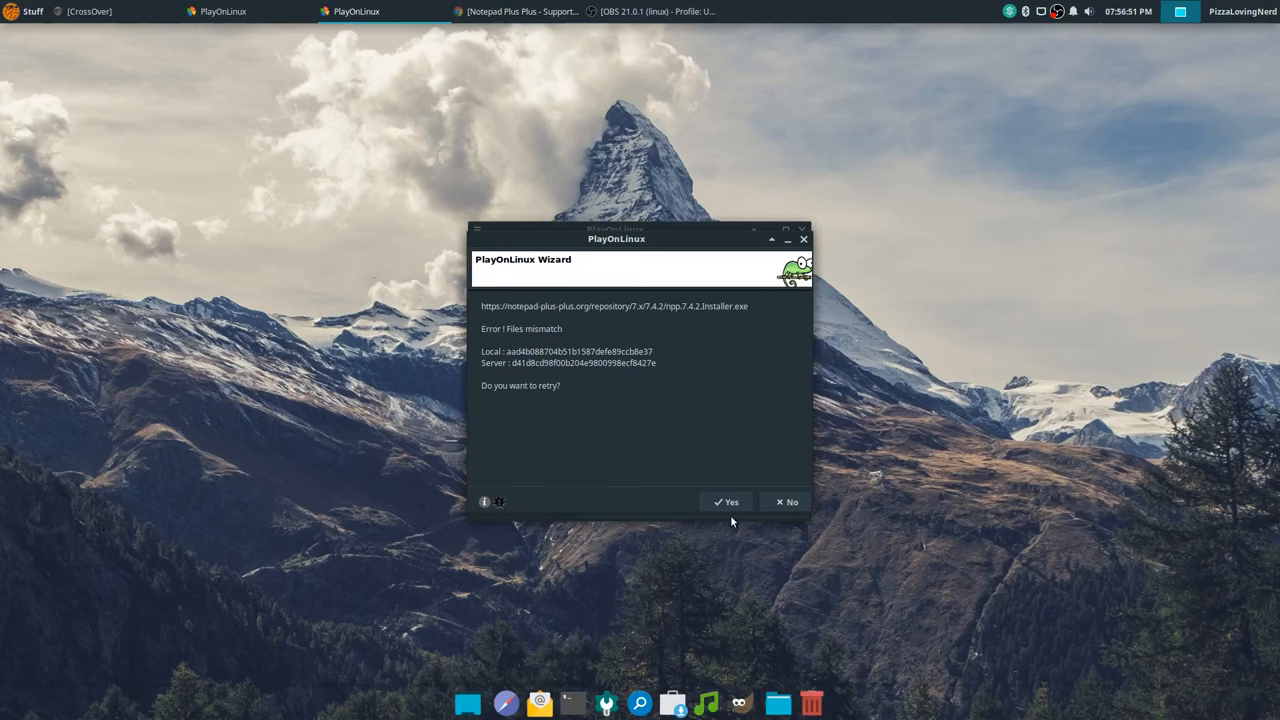
- Decline retrying the Notepad++ download and bring CrossOver forward with Paint.NET and PaintTool SAI
{"action": "left_click", "coordinate": [787, 502]}
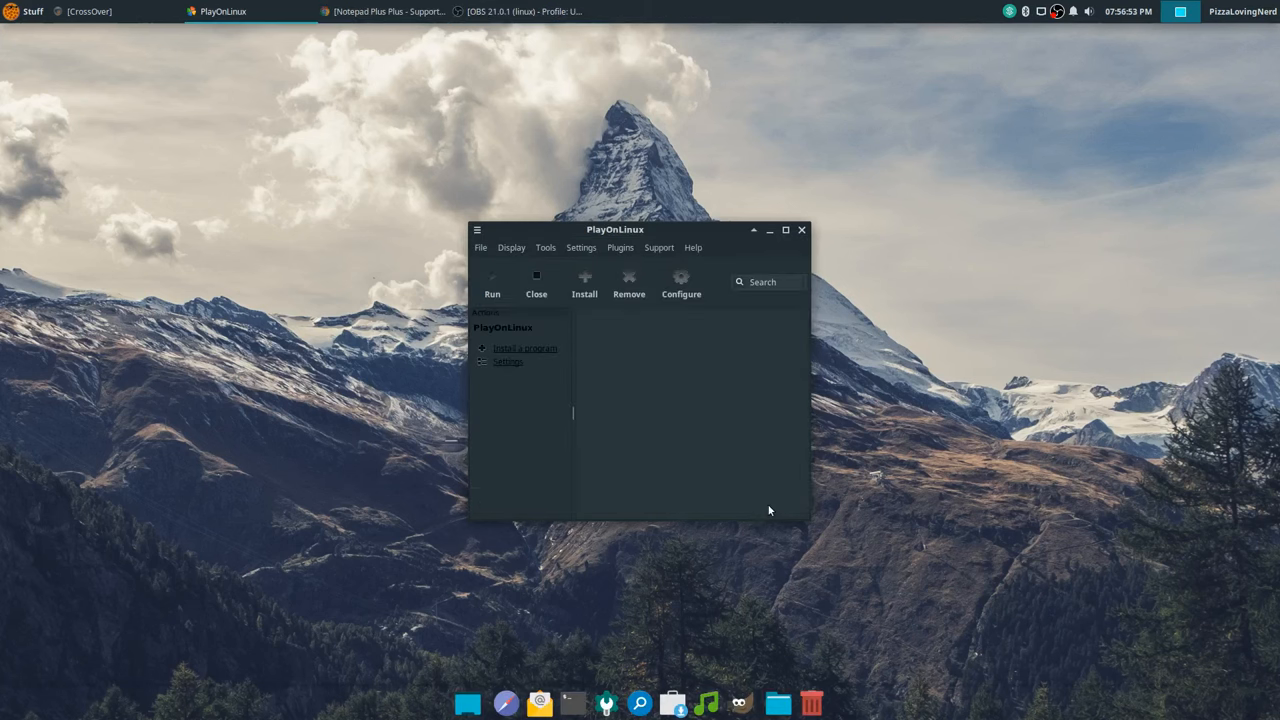
{"action": "mouse_move", "coordinate": [568, 298]}
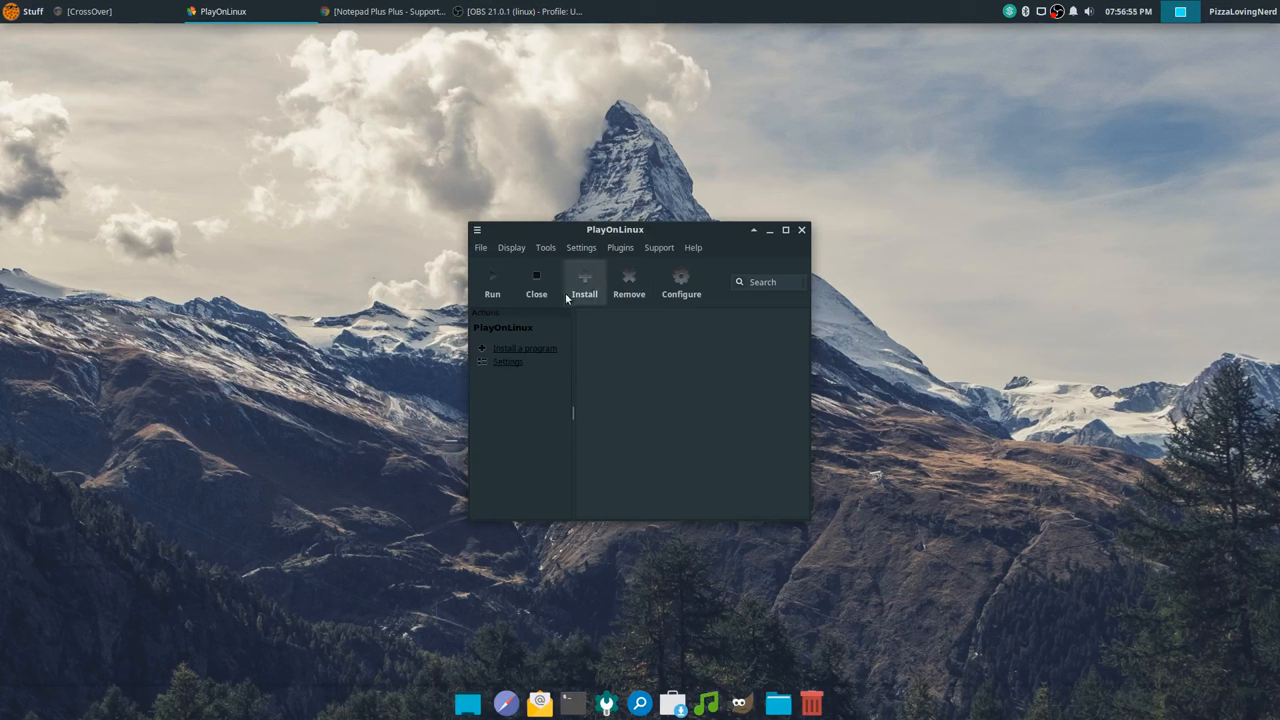
{"action": "mouse_move", "coordinate": [600, 290]}
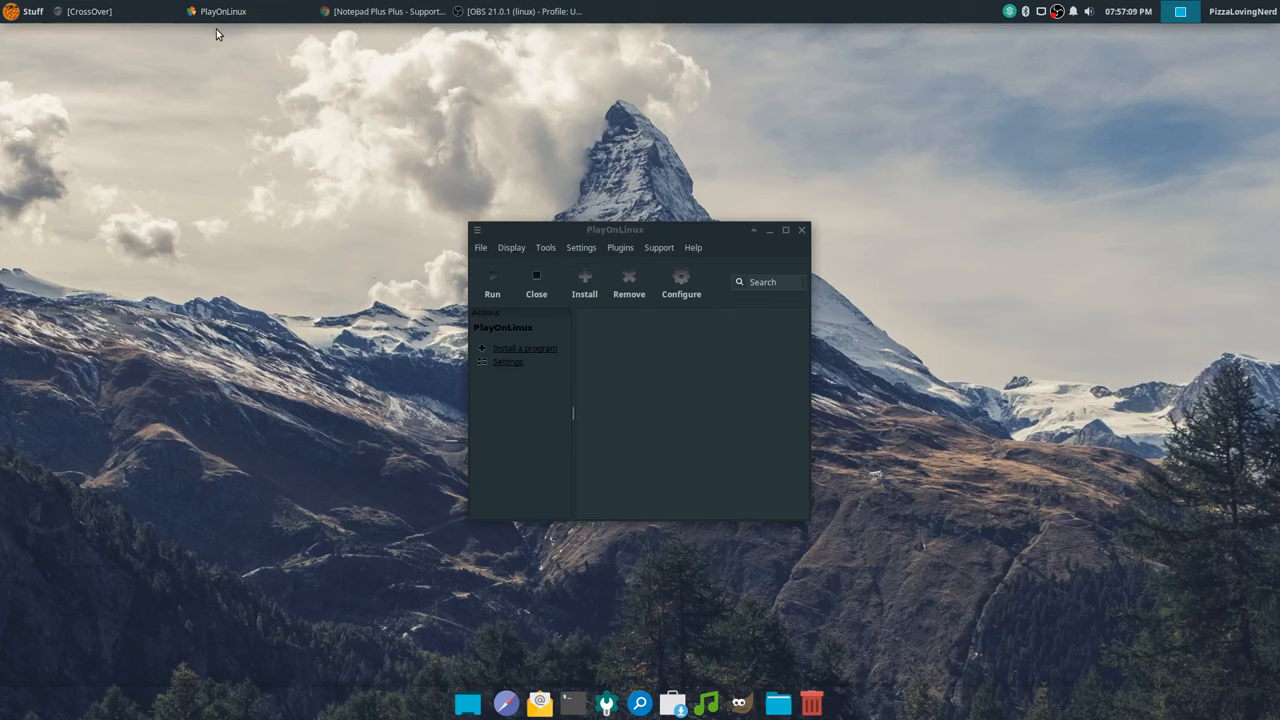
{"action": "left_click", "coordinate": [88, 11]}
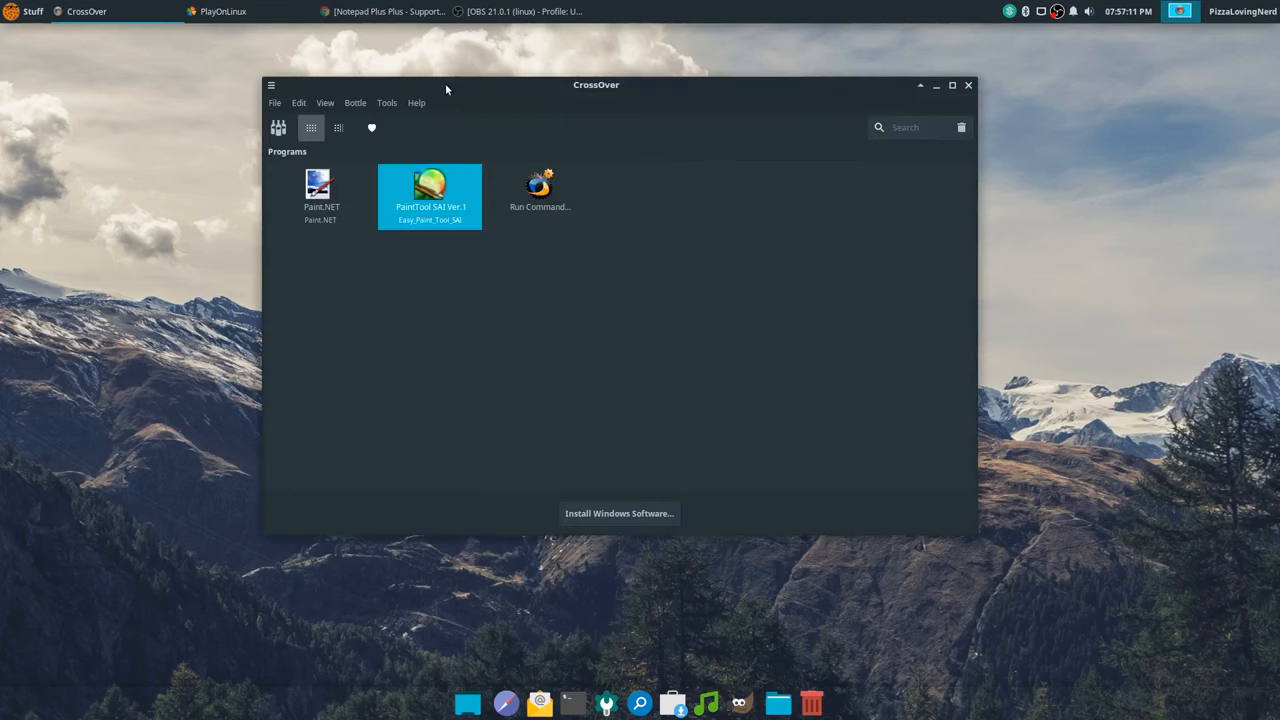
{"action": "mouse_move", "coordinate": [457, 218]}
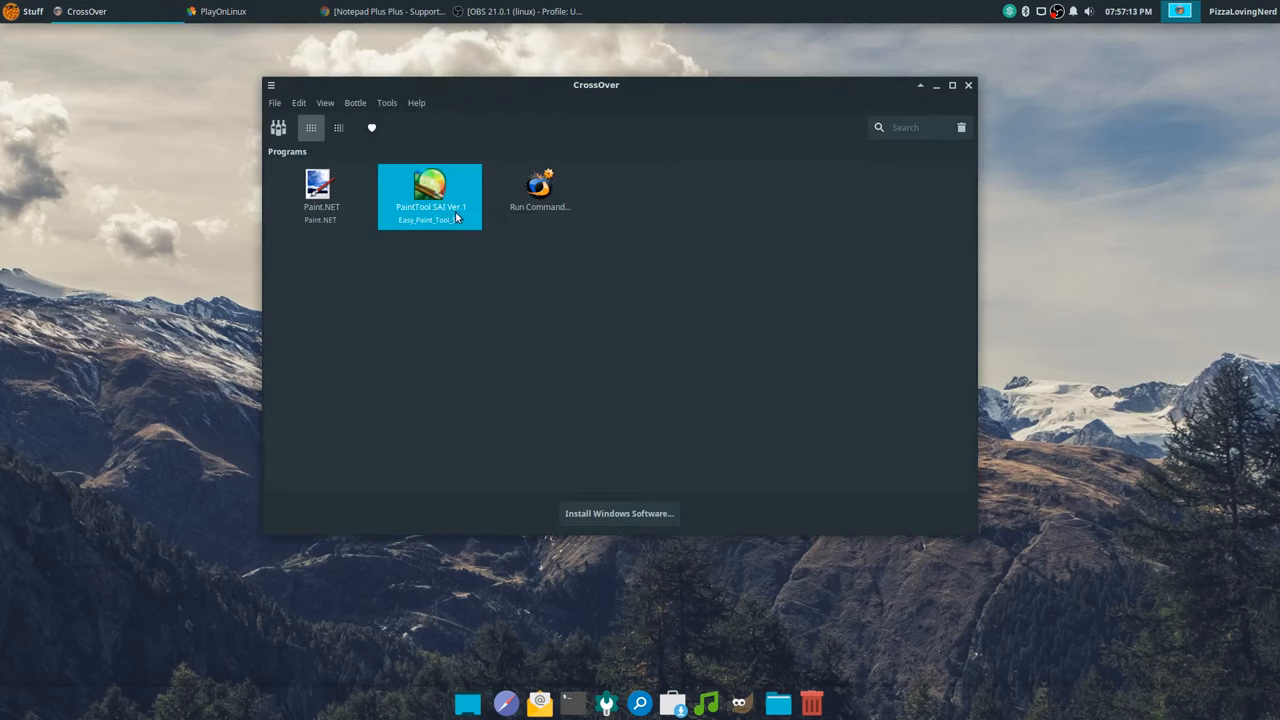